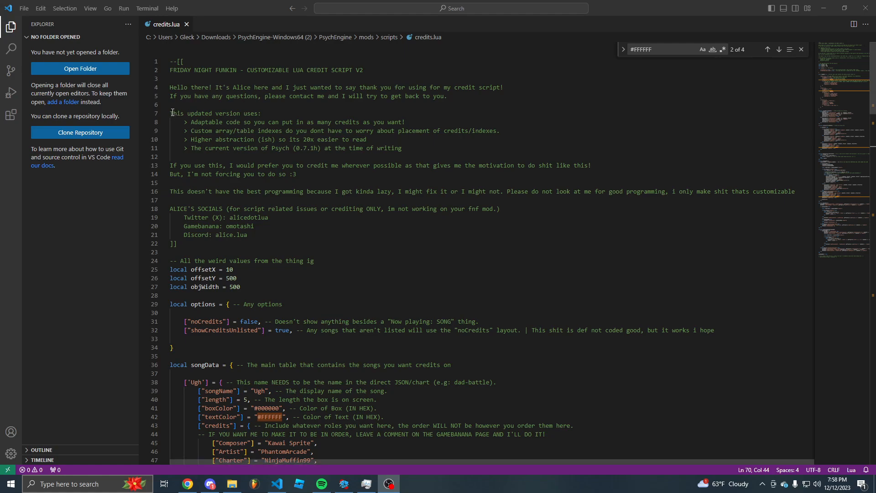
# Step: Review the header's updated features list and select the Ugh entry's songName key
pyautogui.click(191, 122)
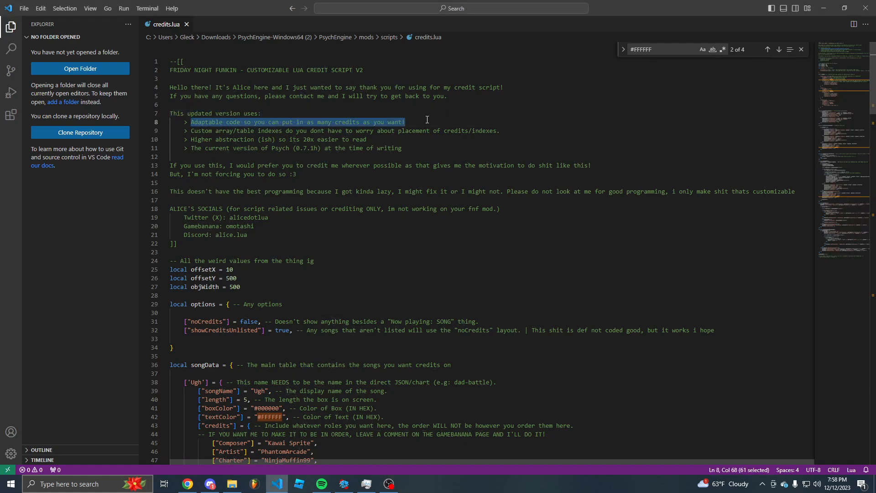
pyautogui.click(427, 119)
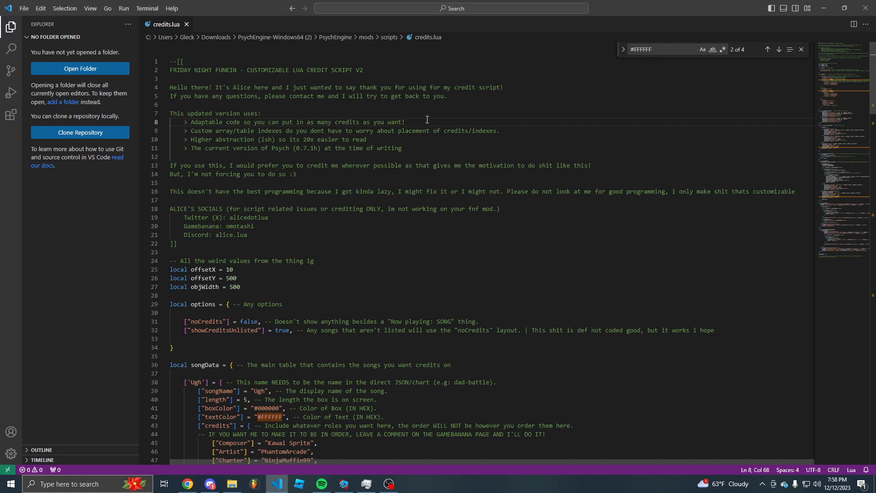
pyautogui.scroll(-3)
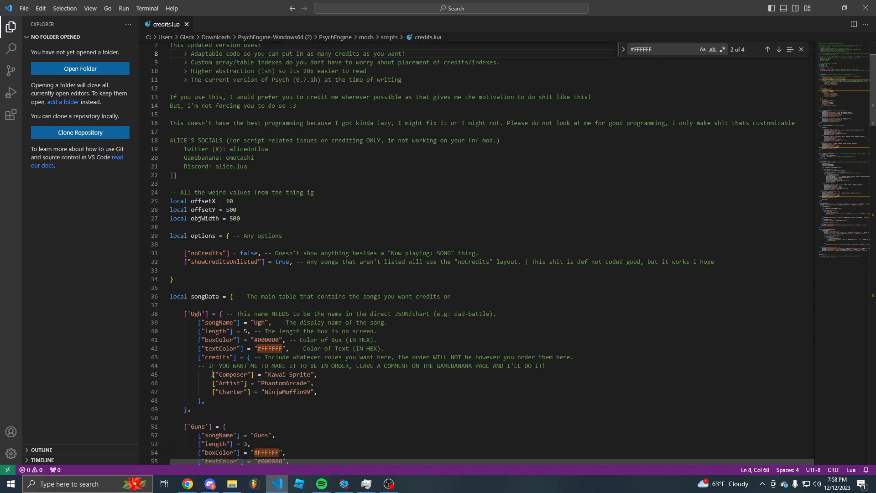
pyautogui.click(307, 395)
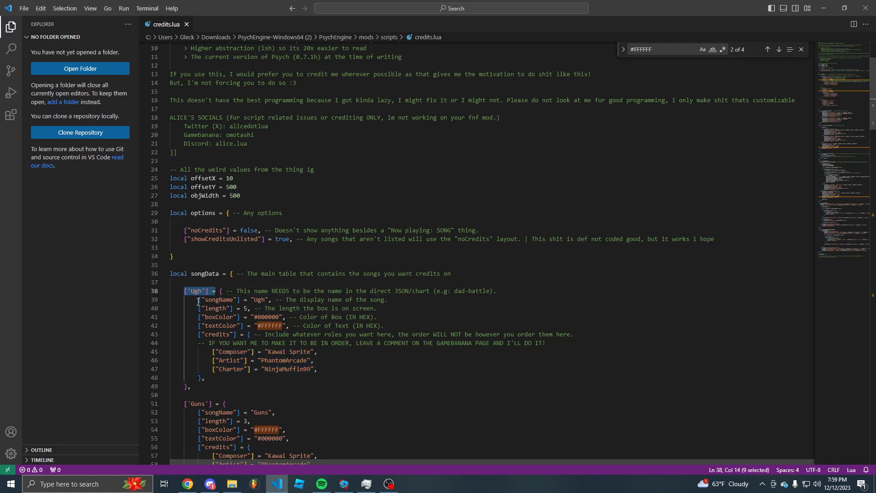
pyautogui.doubleClick(219, 300)
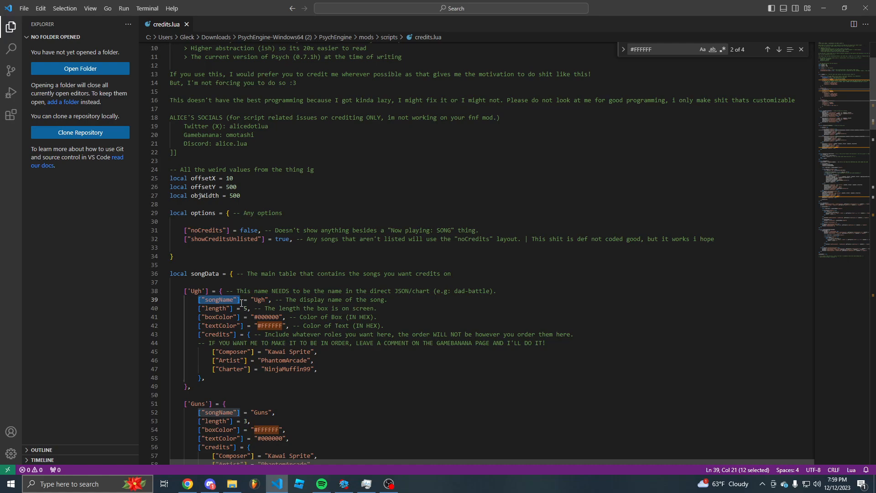
# Step: Look over the noCredits and showCreditsUnlisted options, then scroll down toward the song entries
pyautogui.scroll(3)
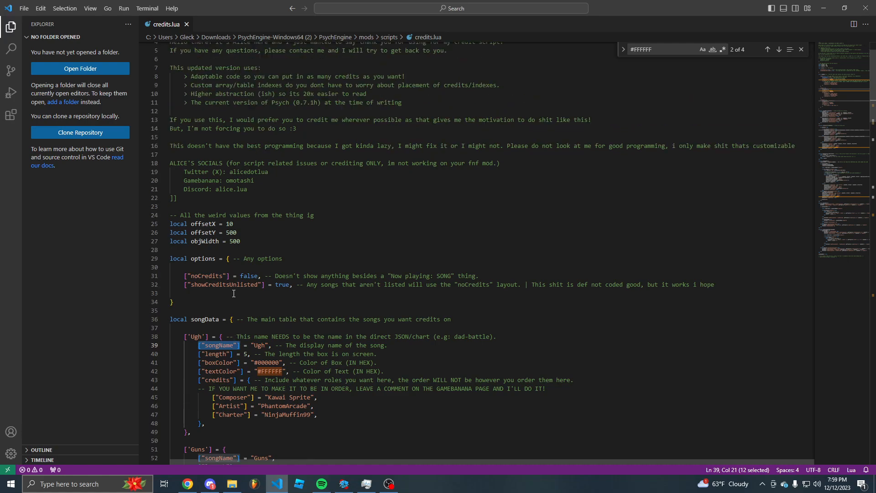
pyautogui.scroll(3)
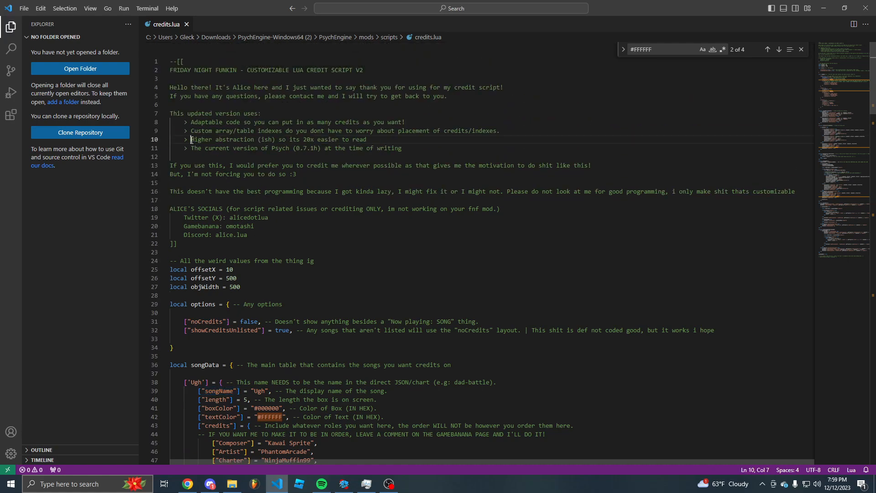
pyautogui.scroll(-3)
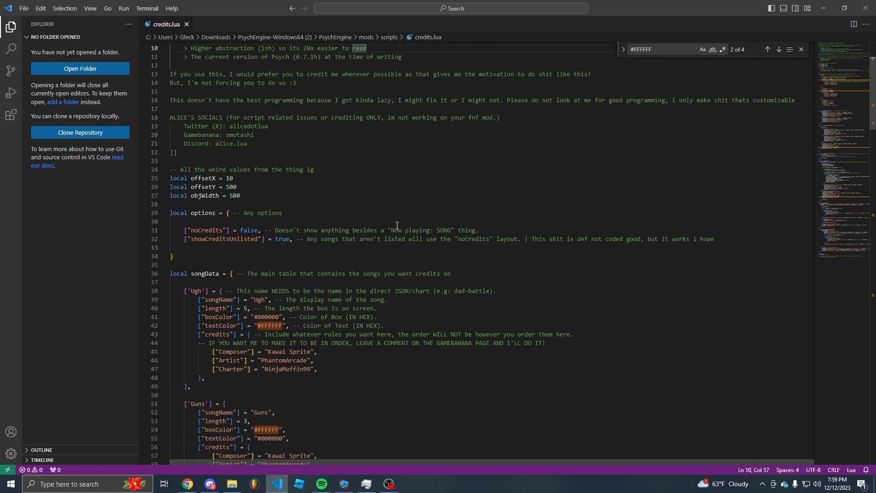
pyautogui.moveTo(404, 231)
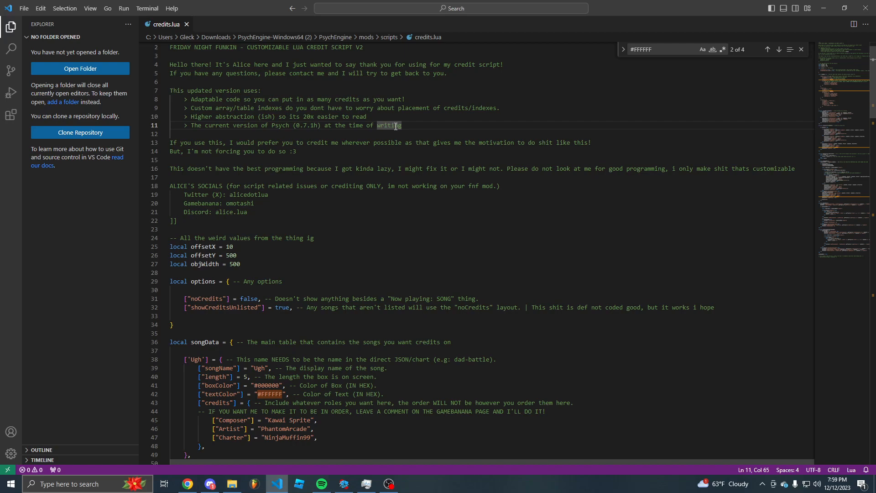
pyautogui.doubleClick(202, 281)
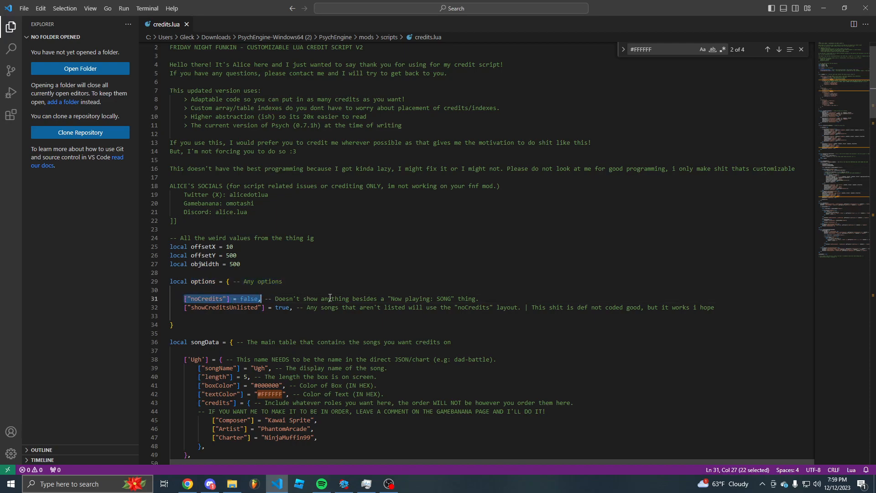
pyautogui.moveTo(305, 309)
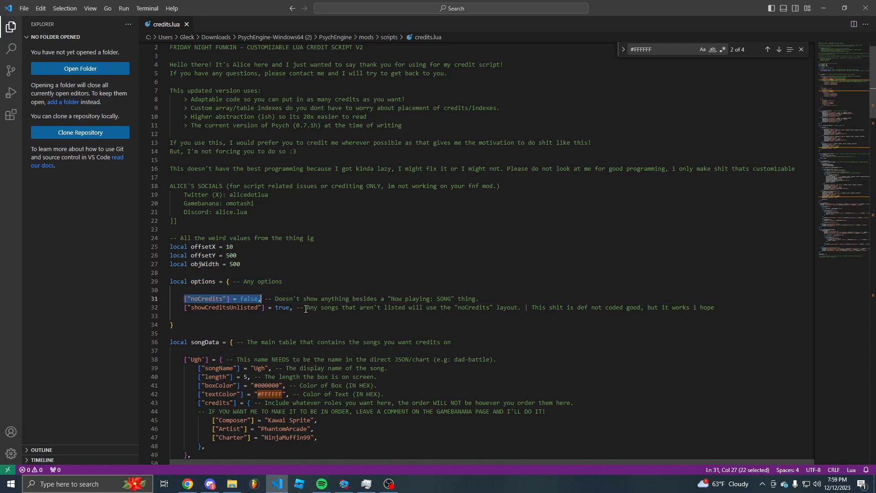
pyautogui.click(721, 307)
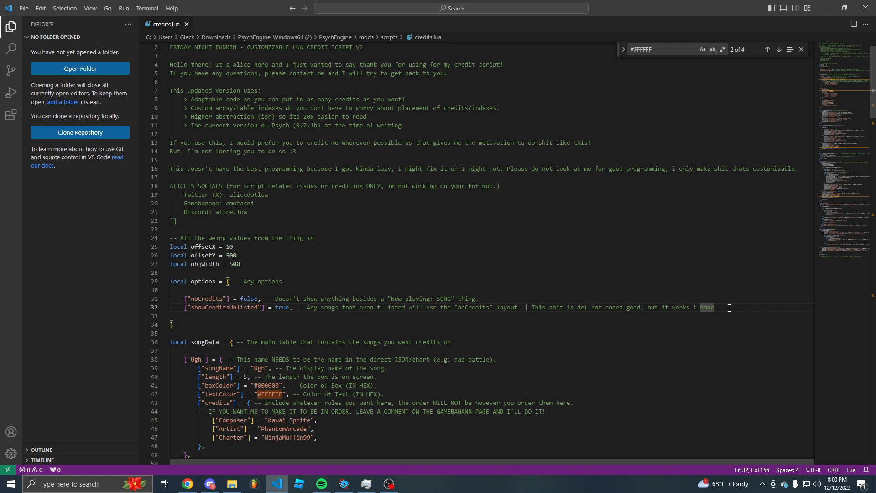
pyautogui.scroll(-3)
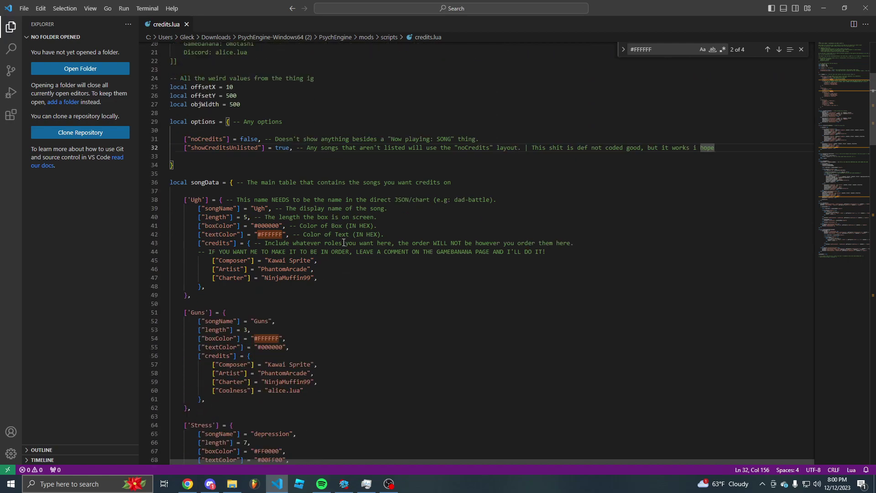
pyautogui.moveTo(494, 157)
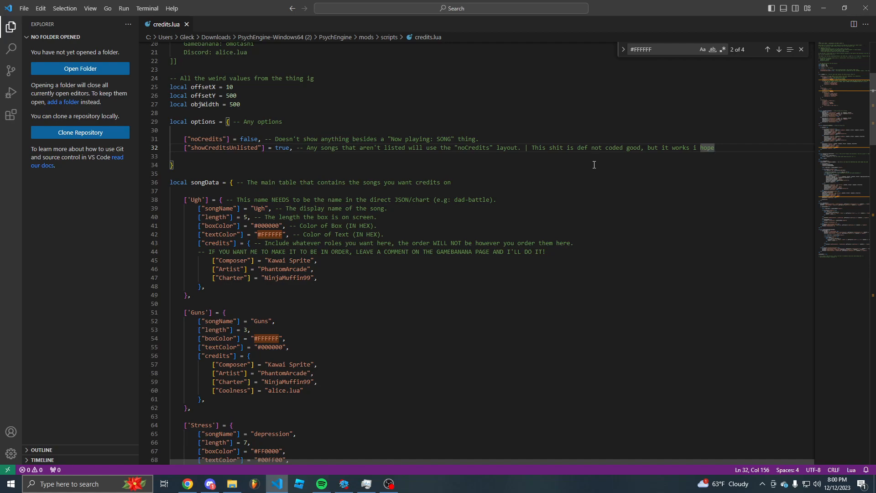
pyautogui.moveTo(592, 172)
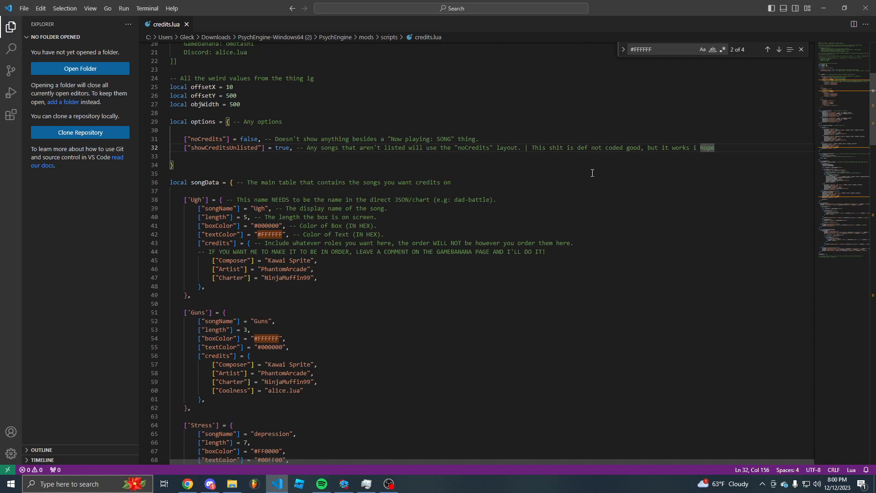
pyautogui.moveTo(591, 173)
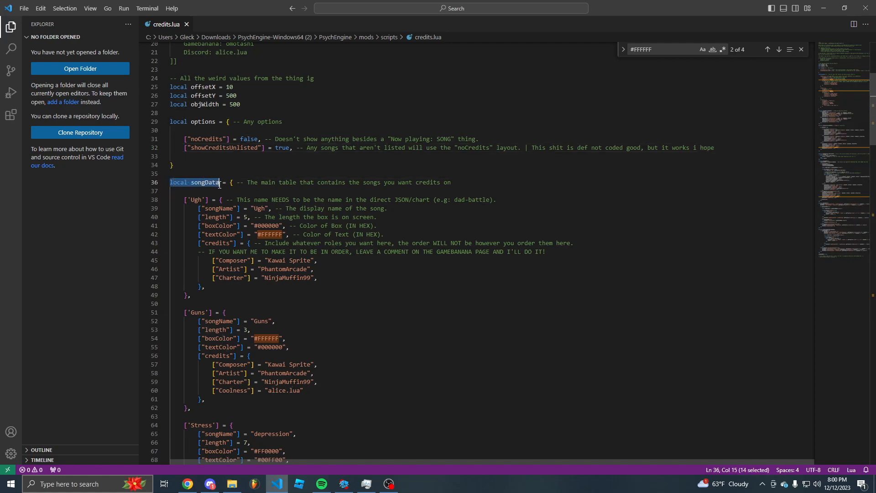
pyautogui.click(253, 182)
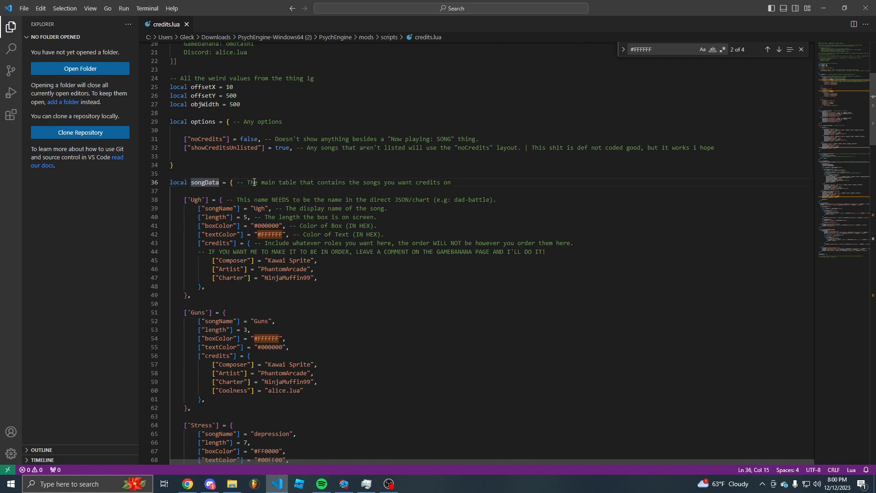
pyautogui.moveTo(347, 179)
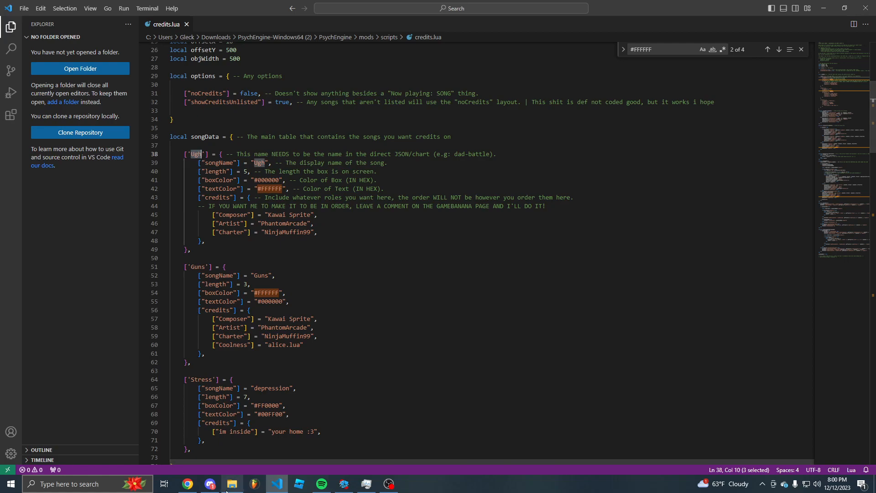
pyautogui.moveTo(205, 154)
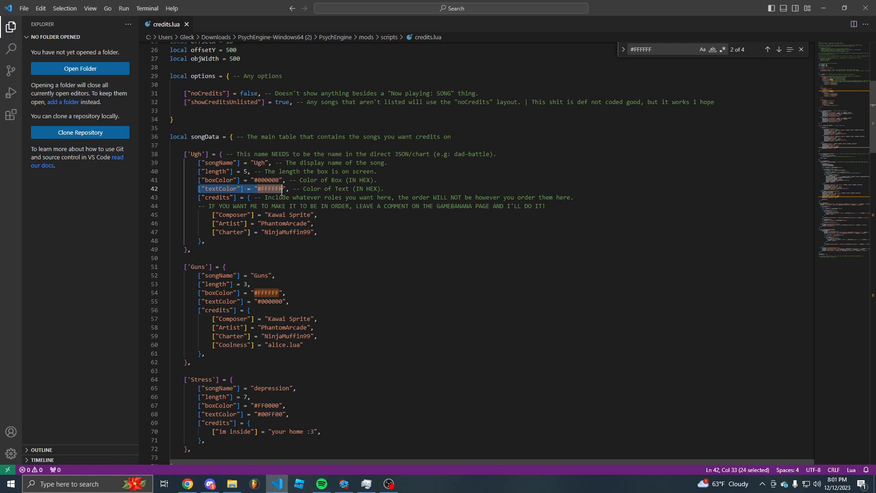
pyautogui.press('shift+Right')
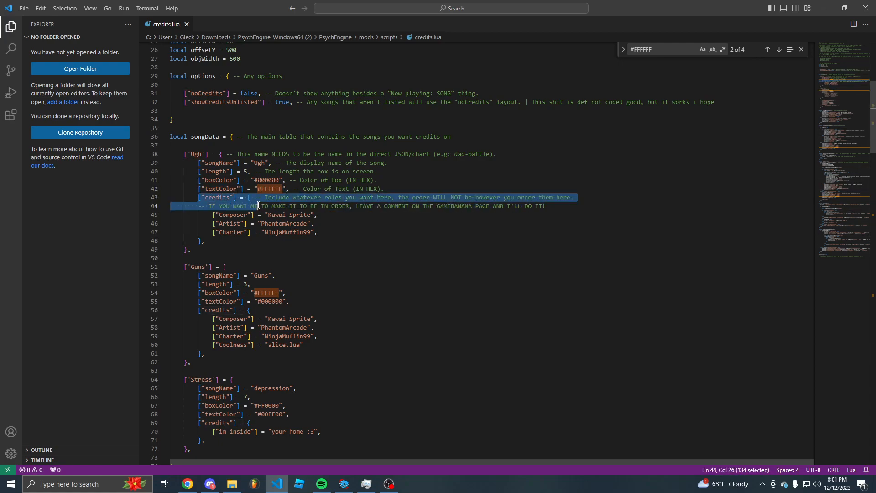
# Step: Inspect the Ugh entry's Composer credit line, then scroll down to the createBox function
pyautogui.click(249, 197)
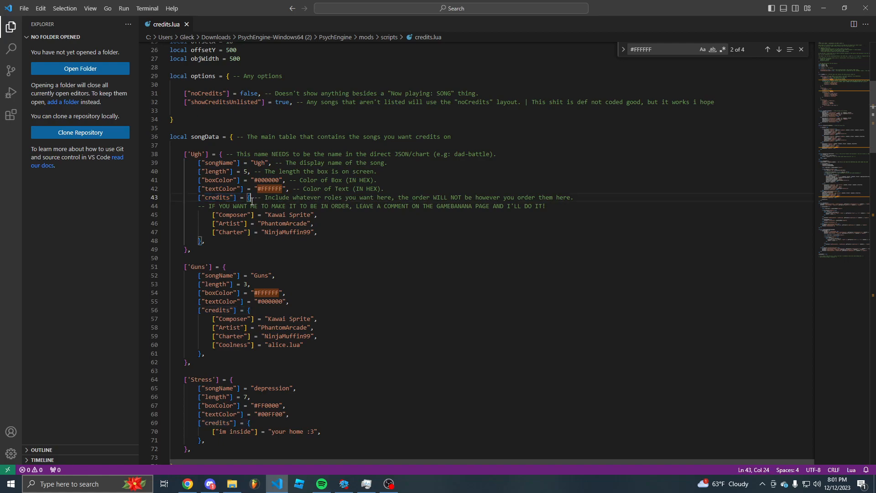
pyautogui.moveTo(226, 223)
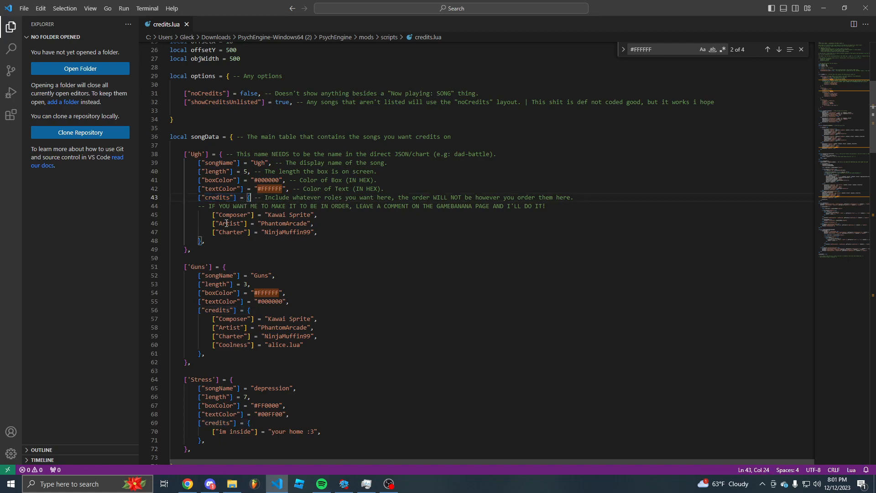
pyautogui.click(317, 214)
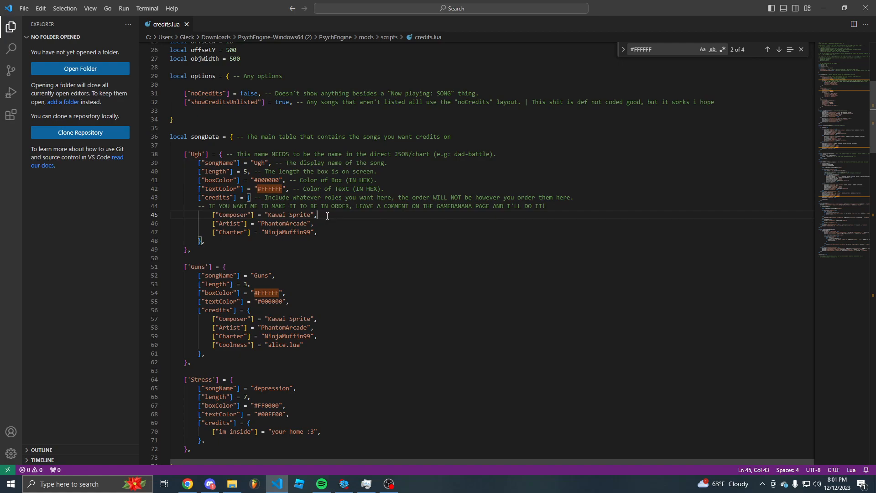
pyautogui.moveTo(334, 213)
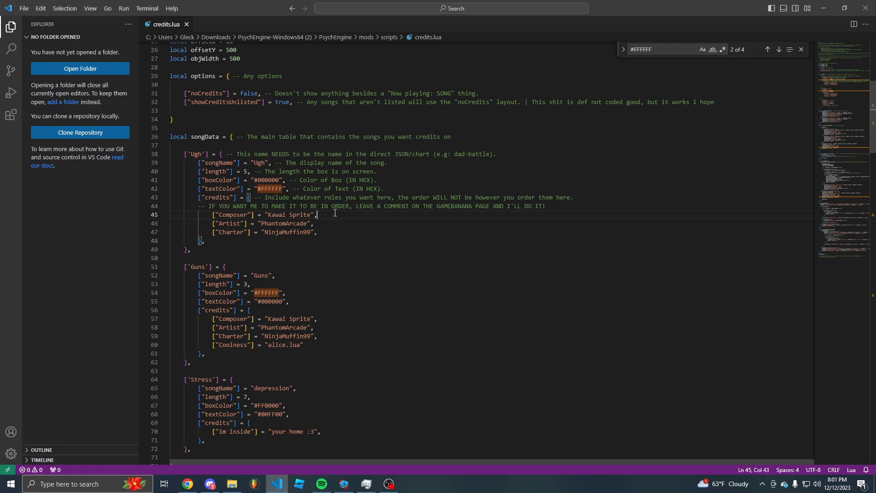
pyautogui.moveTo(214, 214)
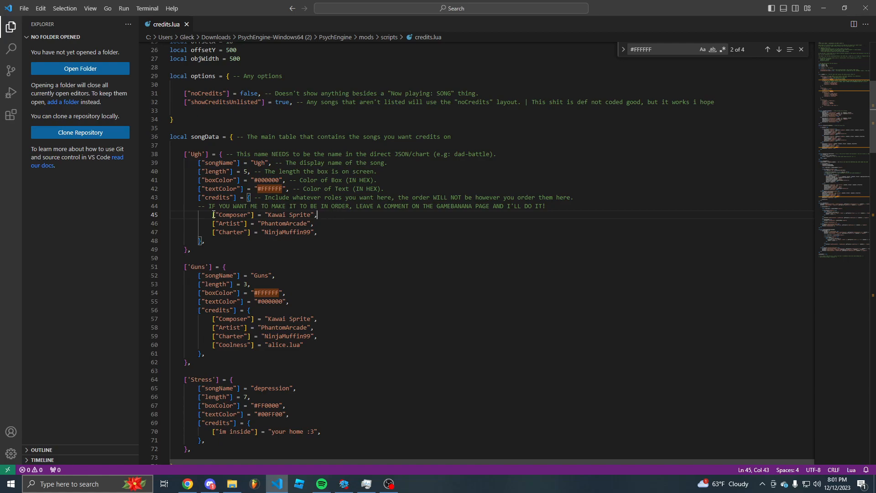
pyautogui.doubleClick(228, 223)
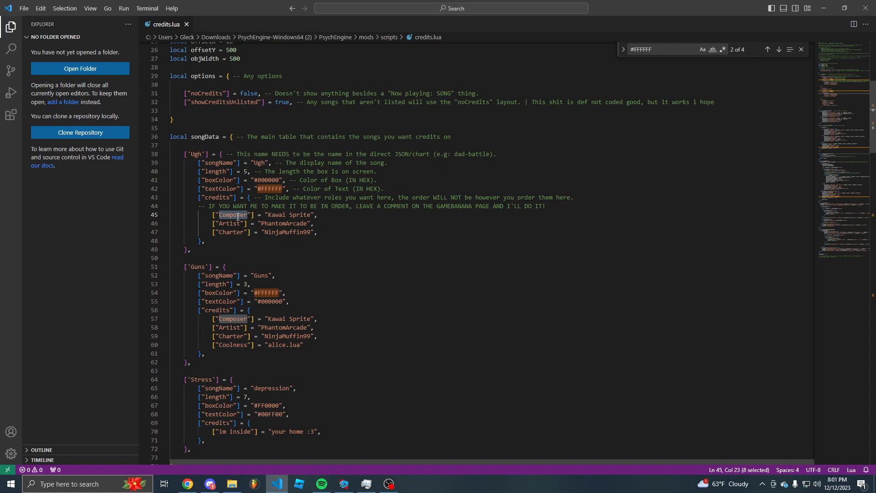
pyautogui.moveTo(266, 215)
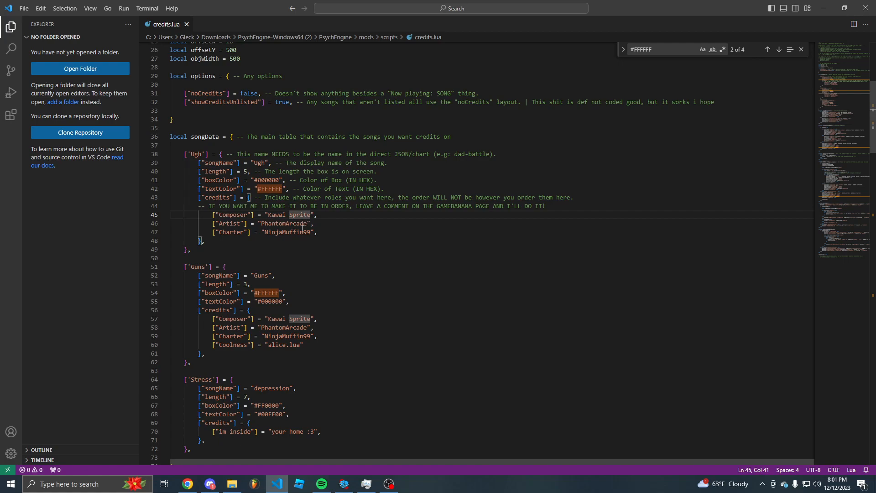
pyautogui.scroll(-3)
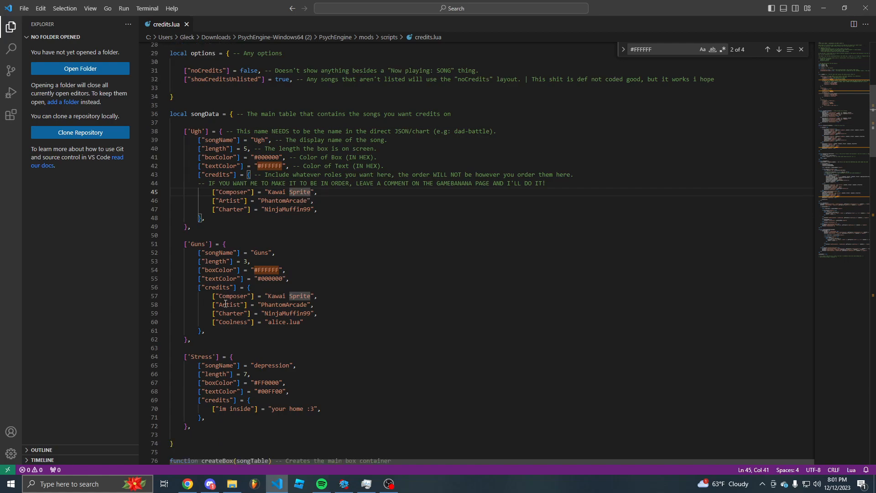
pyautogui.moveTo(311, 269)
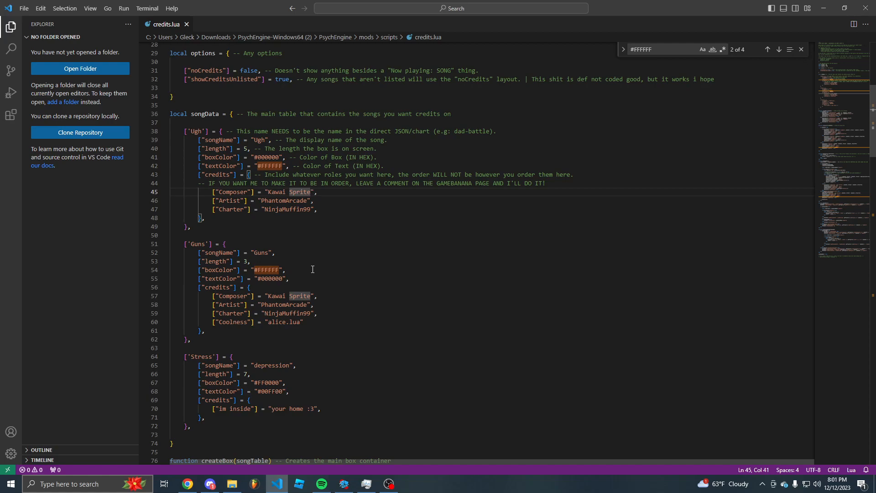
pyautogui.scroll(-3)
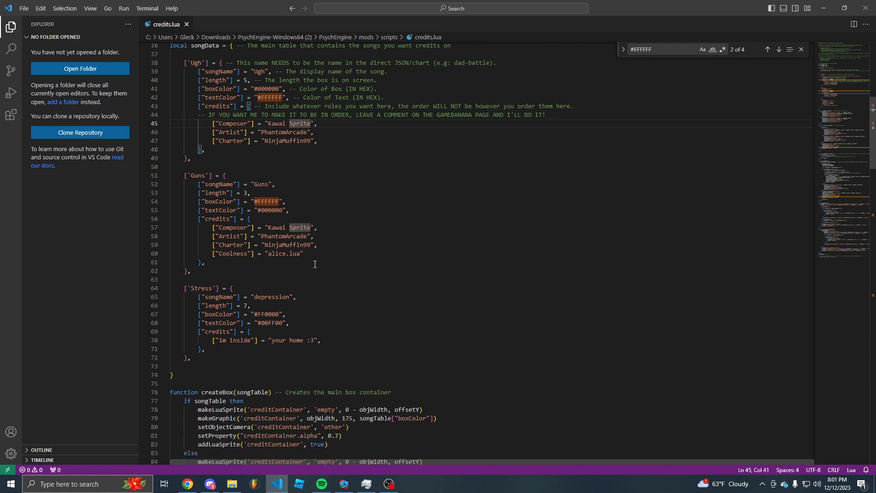
pyautogui.scroll(-3)
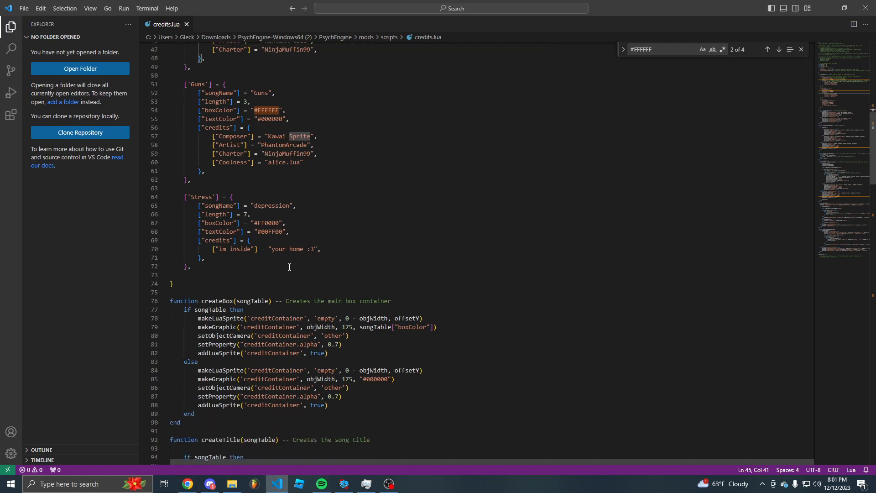
# Step: Scroll back over the songData table, then down past createBox to createTitle
pyautogui.scroll(-3)
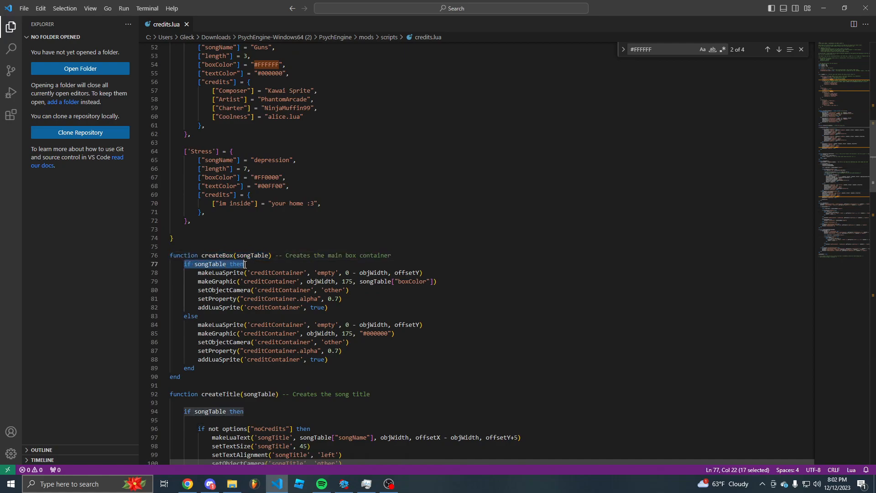
pyautogui.click(187, 263)
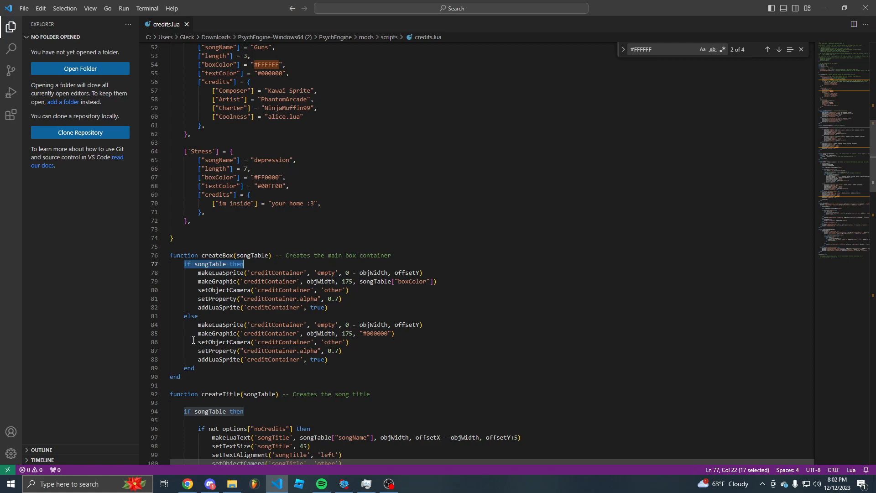
pyautogui.scroll(3)
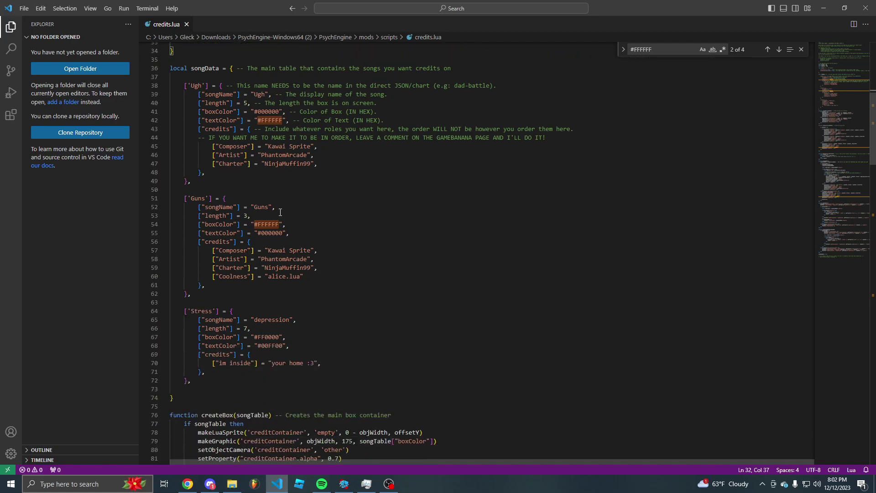
pyautogui.scroll(-3)
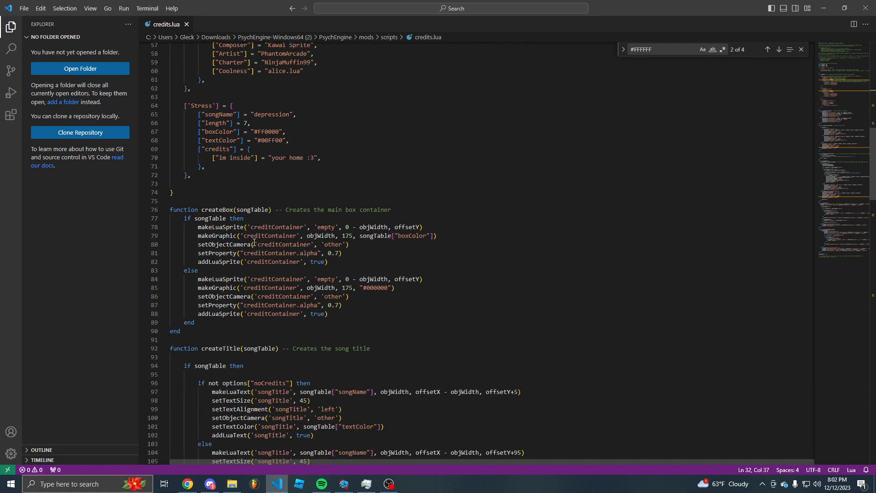
pyautogui.scroll(-3)
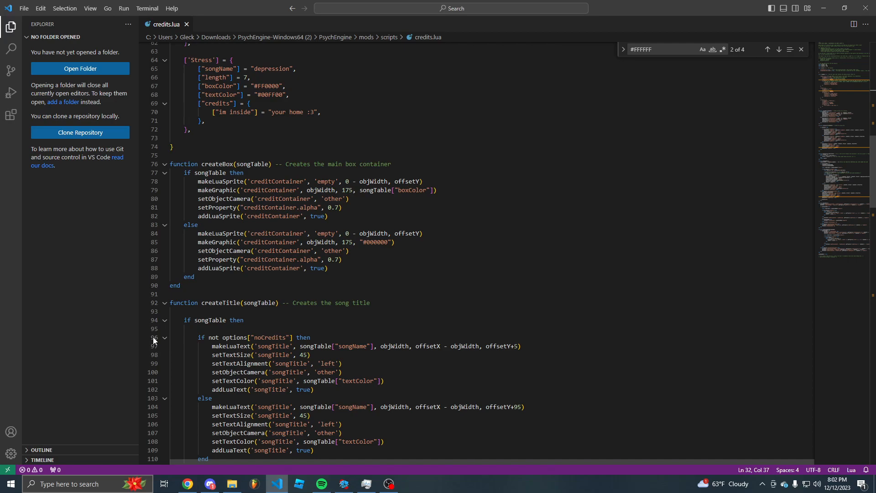
pyautogui.scroll(-3)
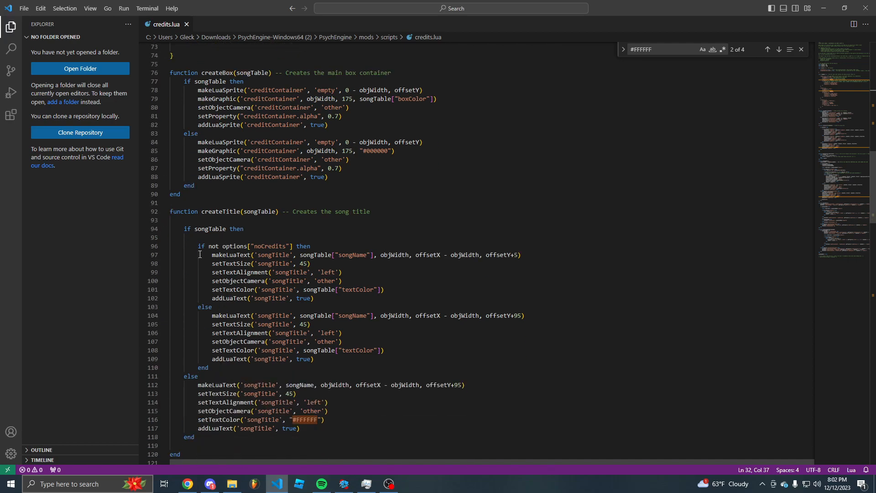
# Step: Highlight songTable in createTitle, then scroll down to getTableLen and onCreatePost
pyautogui.click(244, 229)
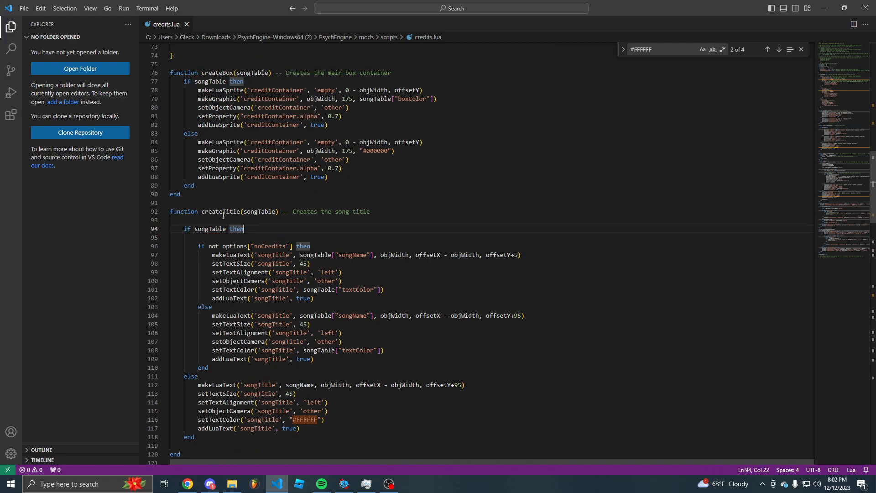
pyautogui.scroll(-3)
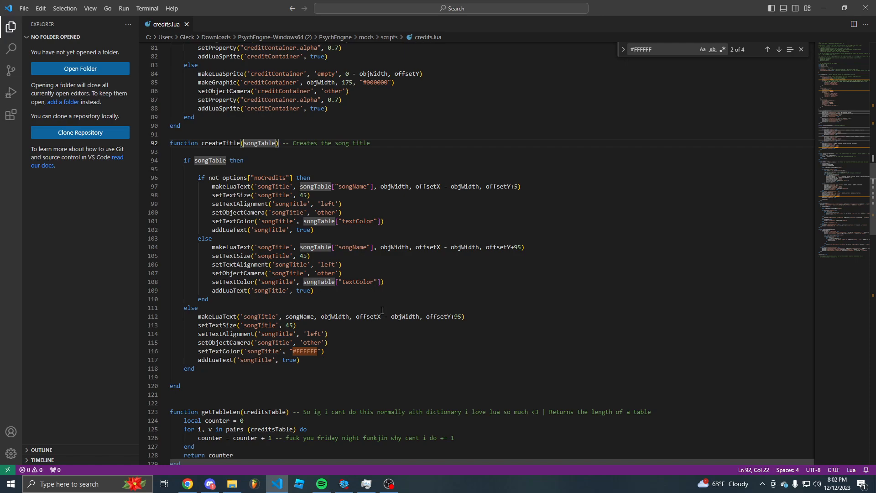
pyautogui.moveTo(286, 259)
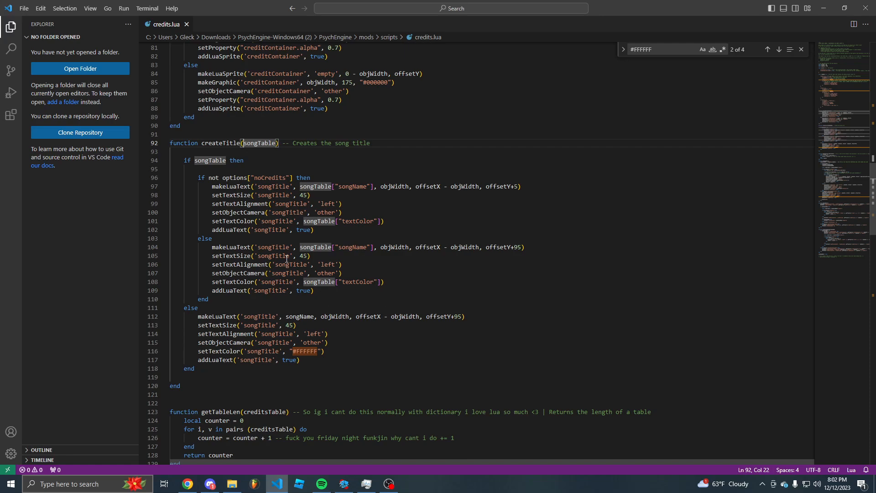
pyautogui.doubleClick(301, 317)
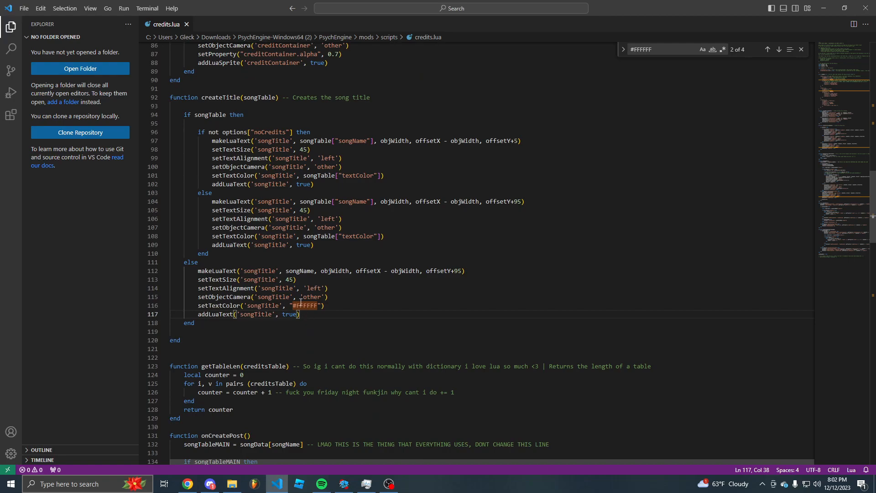
pyautogui.scroll(-3)
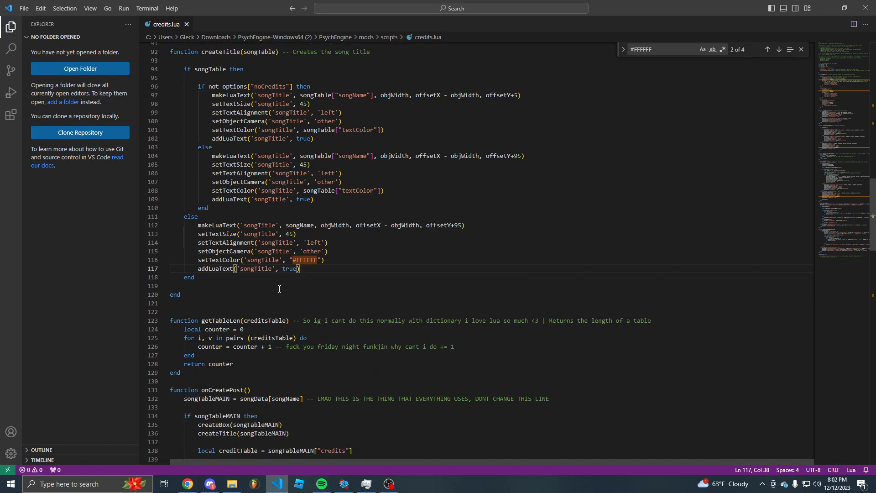
pyautogui.scroll(-3)
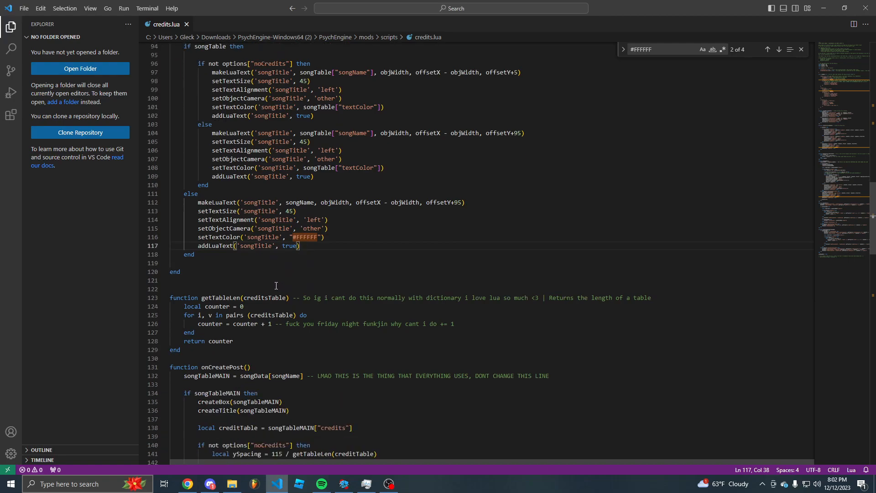
pyautogui.scroll(-3)
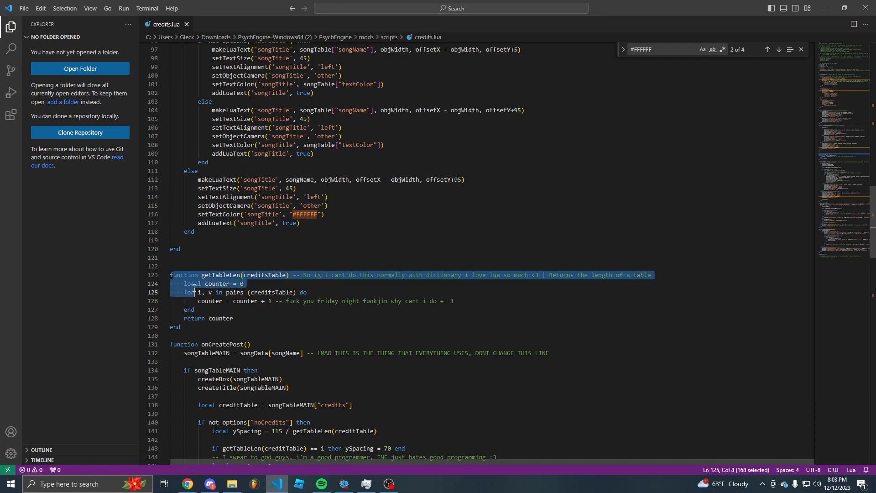
pyautogui.click(180, 274)
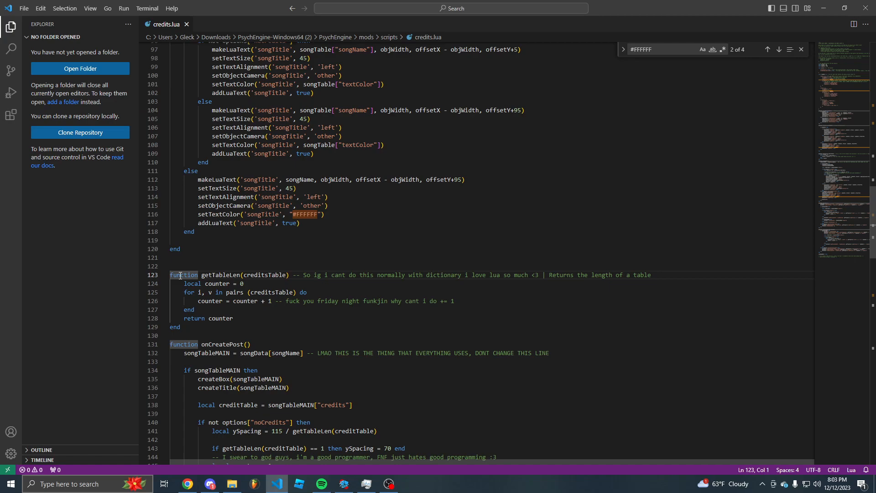
pyautogui.moveTo(229, 275)
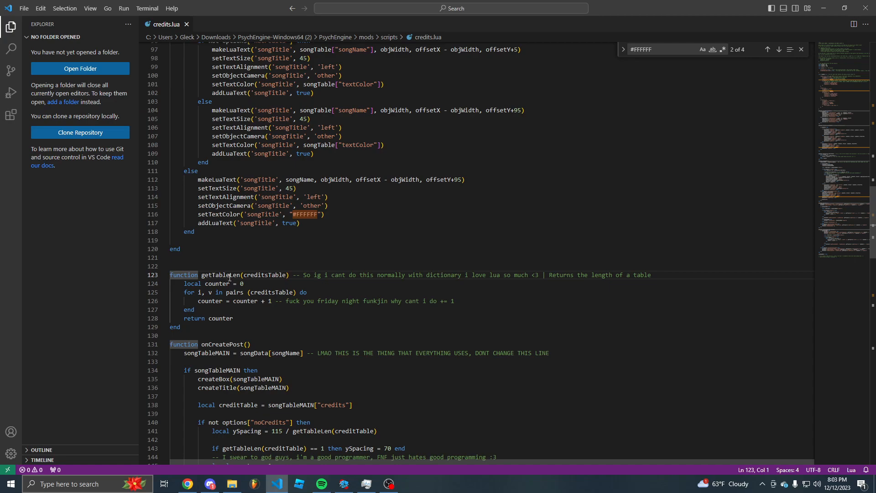
pyautogui.doubleClick(220, 274)
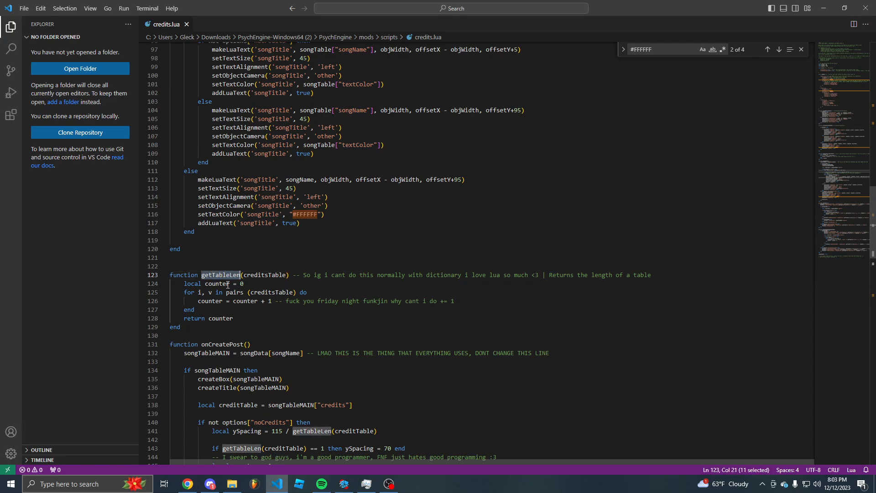
pyautogui.scroll(-3)
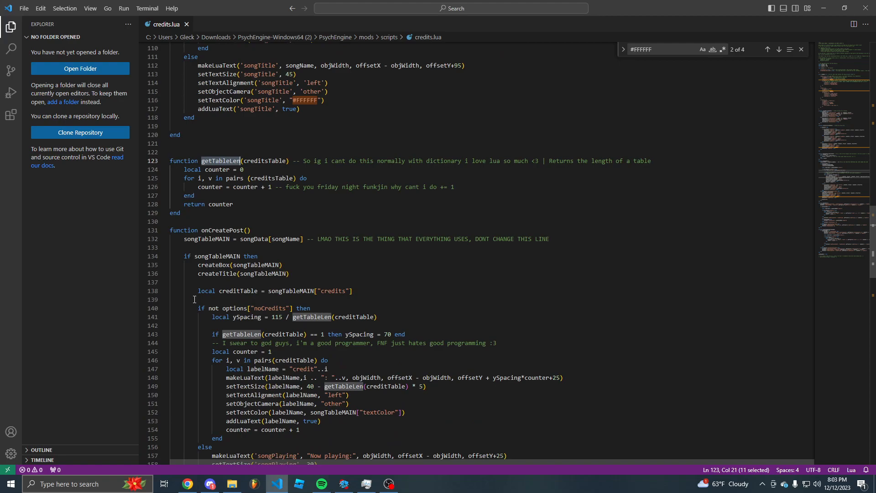
pyautogui.moveTo(187, 201)
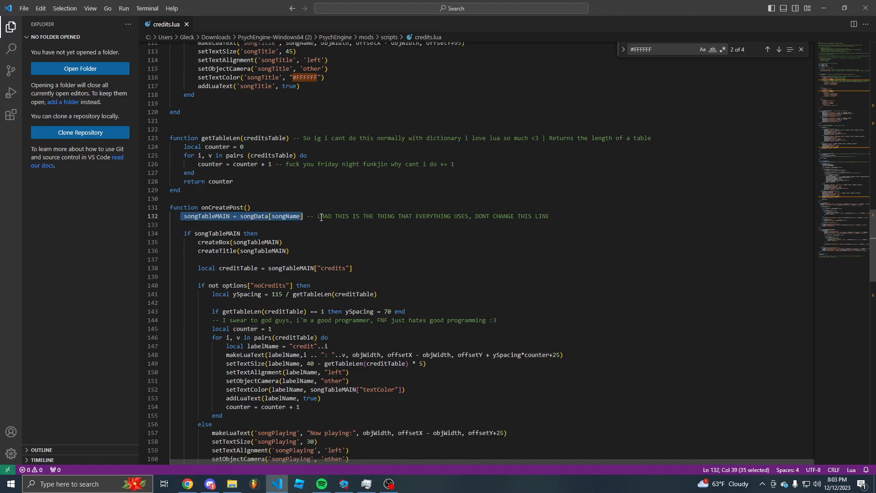
pyautogui.moveTo(289, 354)
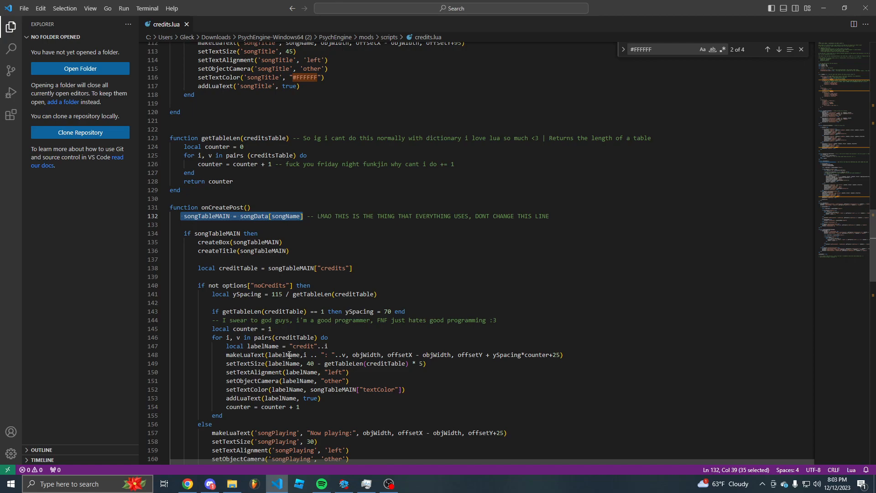
pyautogui.moveTo(282, 302)
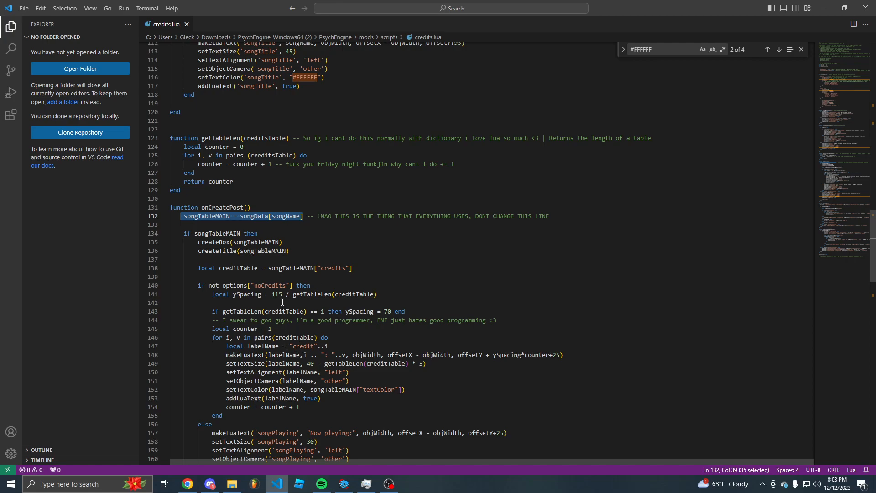
pyautogui.moveTo(258, 285)
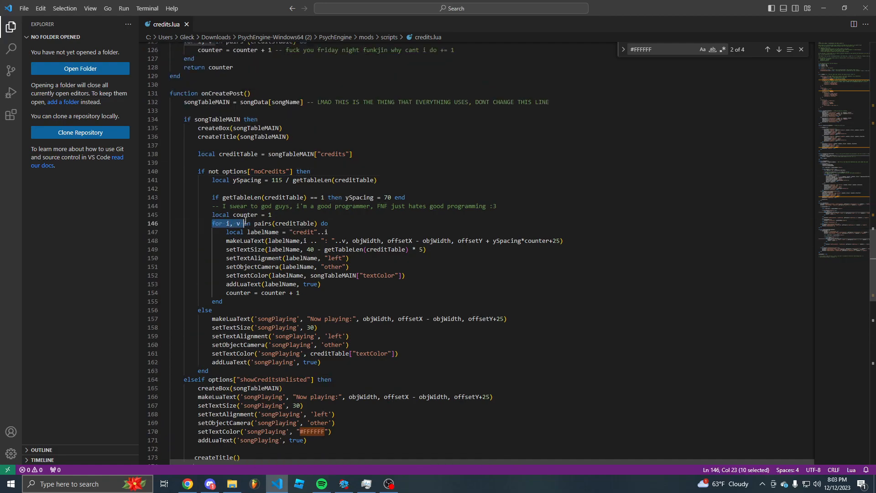
pyautogui.click(218, 180)
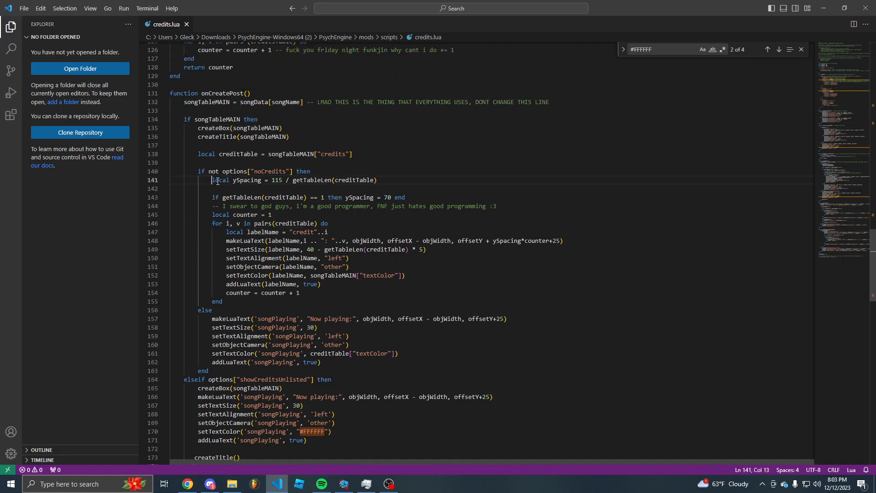
pyautogui.click(391, 179)
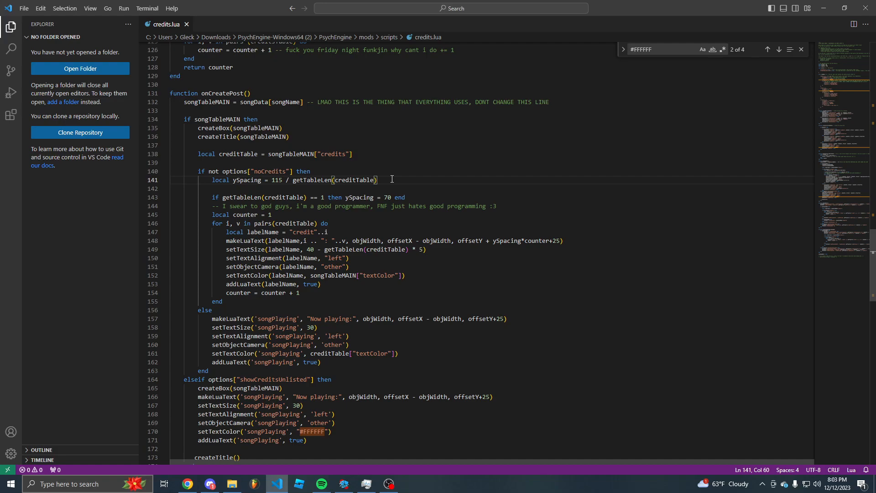
pyautogui.moveTo(257, 181)
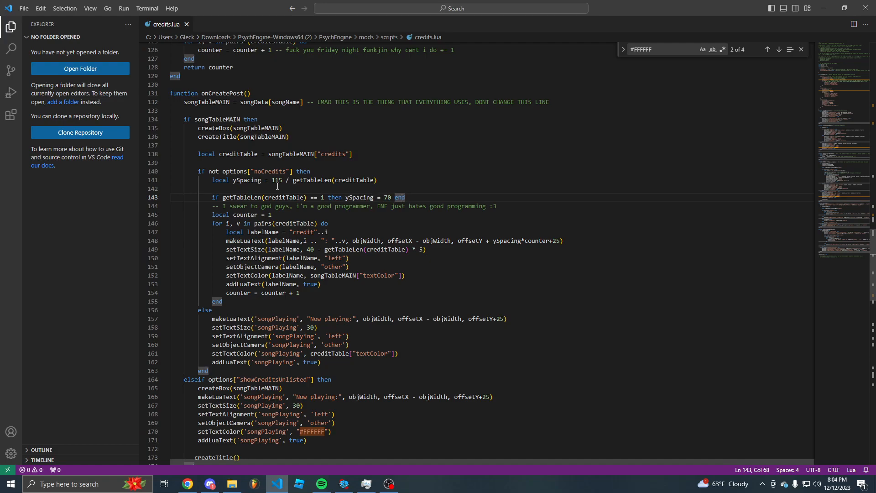
pyautogui.doubleClick(278, 180)
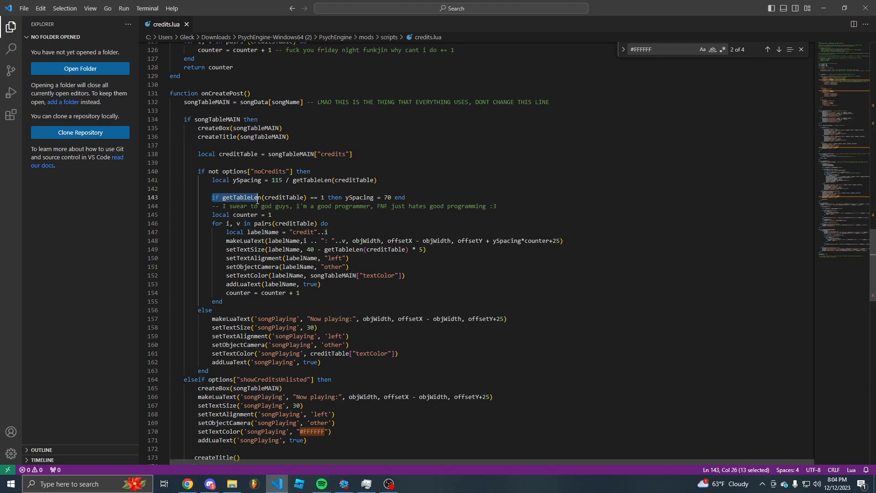
pyautogui.moveTo(257, 197); pyautogui.dragTo(317, 197)
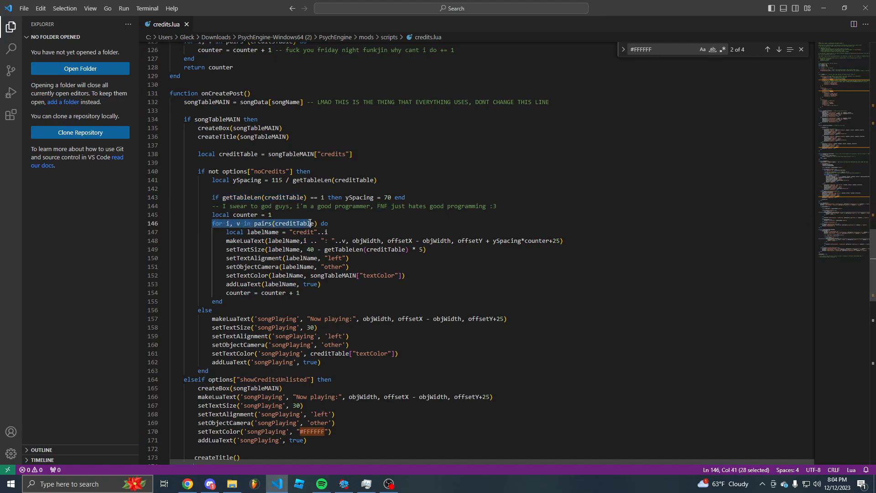
pyautogui.click(330, 223)
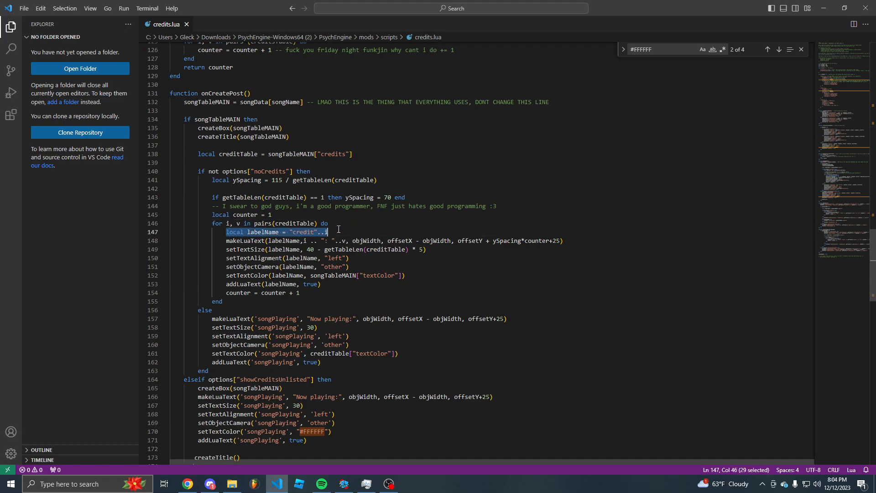
pyautogui.click(336, 231)
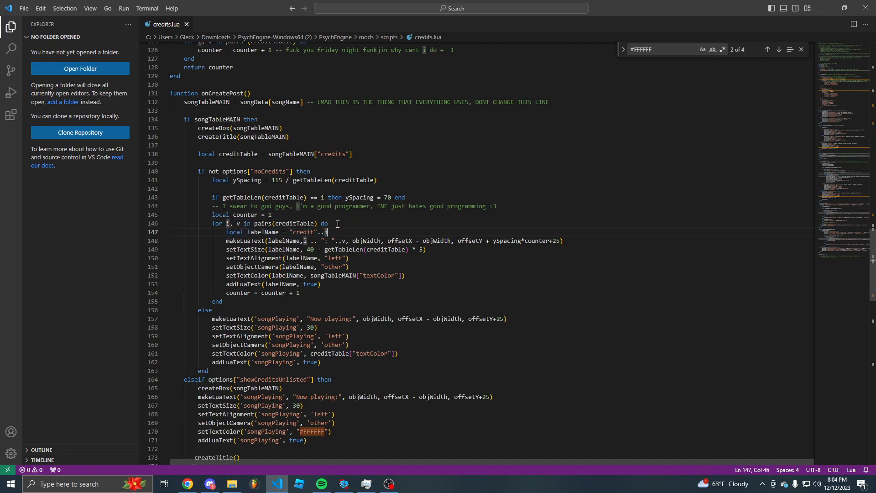
pyautogui.moveTo(306, 218)
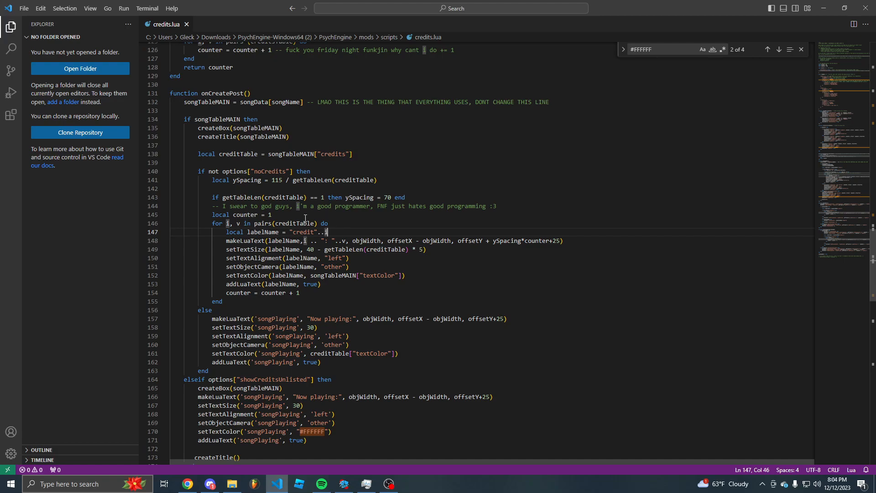
# Step: Highlight every credits key in songData and point to the Guns entry's credits list
pyautogui.scroll(3)
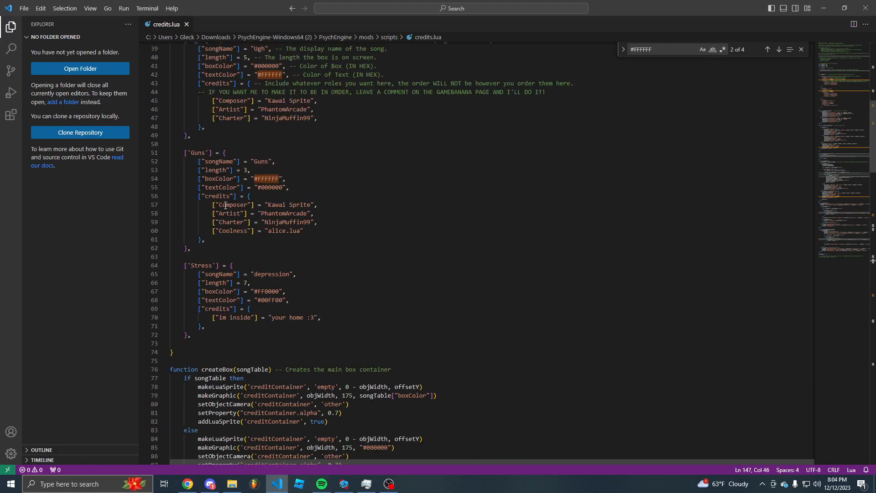
pyautogui.doubleClick(232, 204)
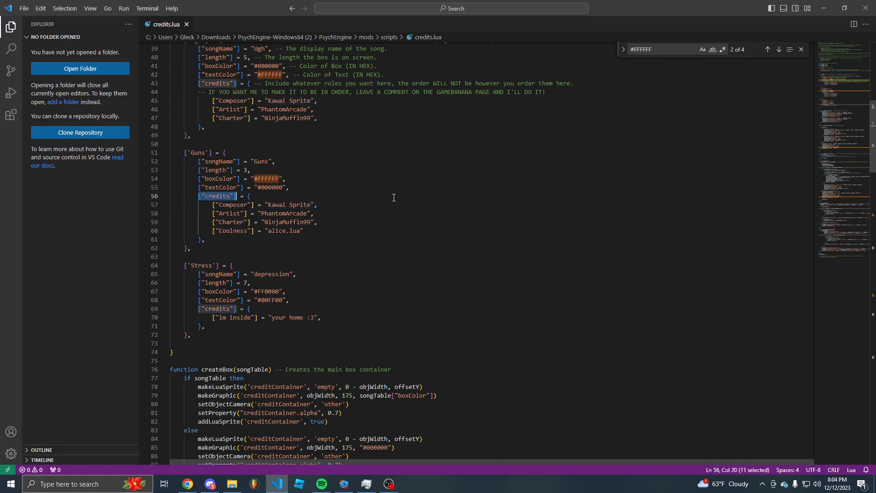
pyautogui.moveTo(393, 198)
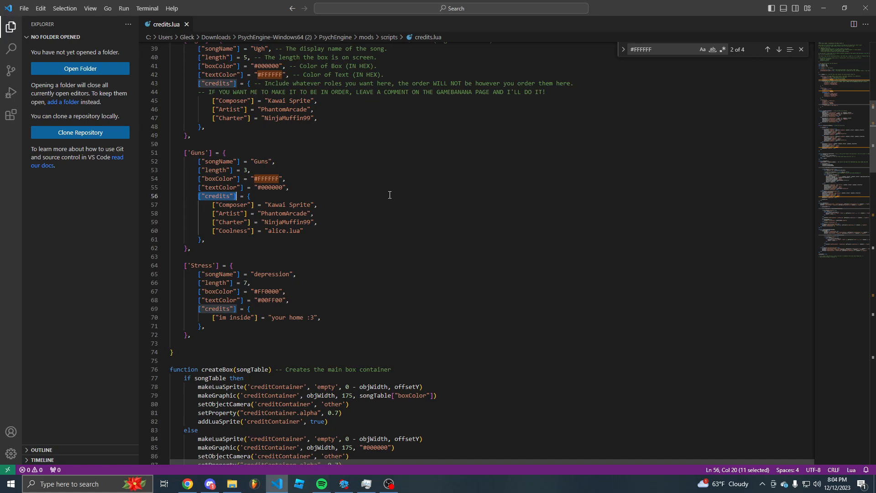
pyautogui.moveTo(285, 197)
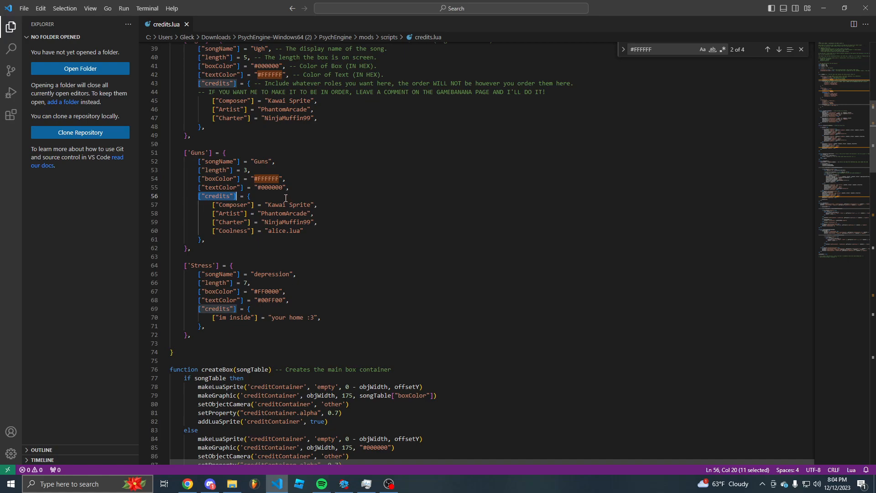
pyautogui.click(198, 196)
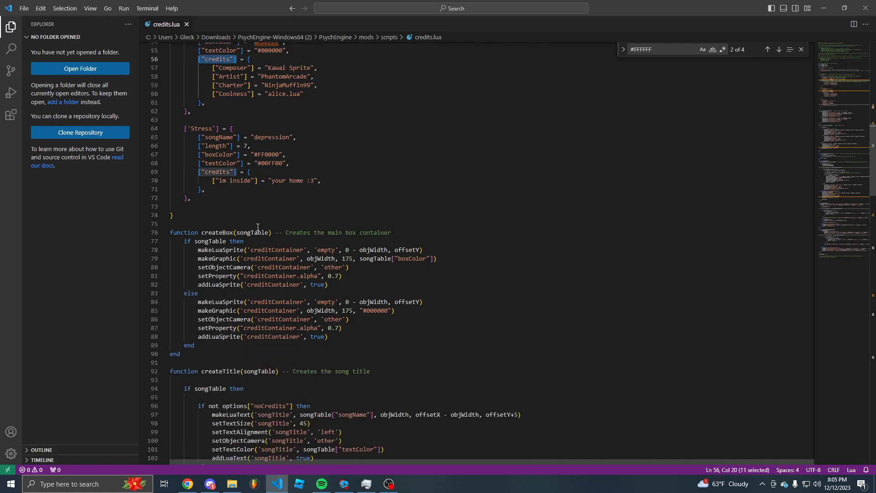
# Step: Scroll to onCreatePost's credit loop and mark the makeLuaText position arguments
pyautogui.scroll(-3)
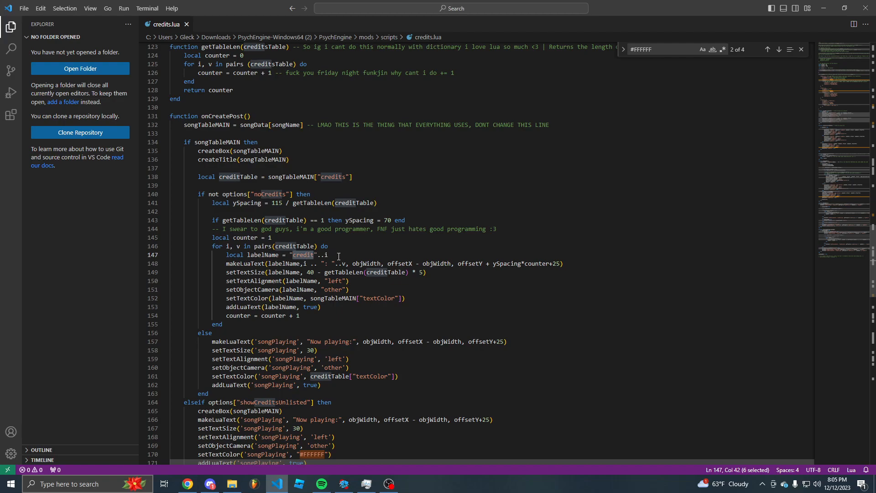
pyautogui.moveTo(237, 261)
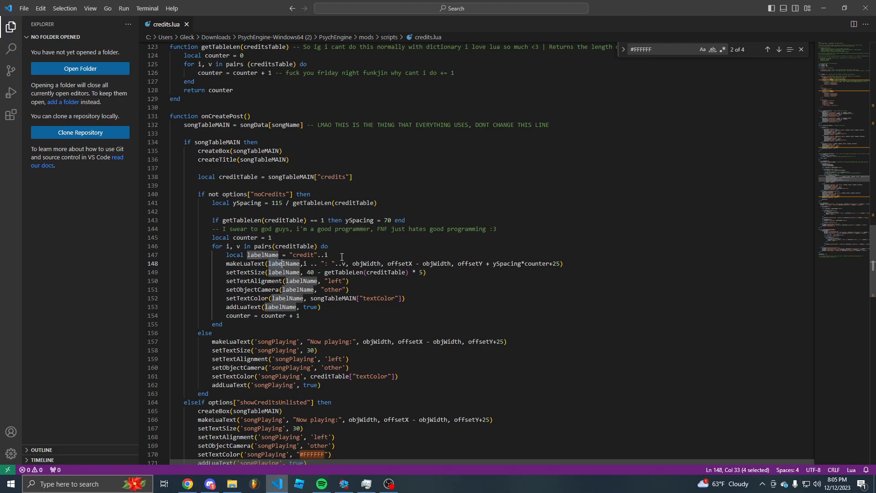
pyautogui.moveTo(342, 263)
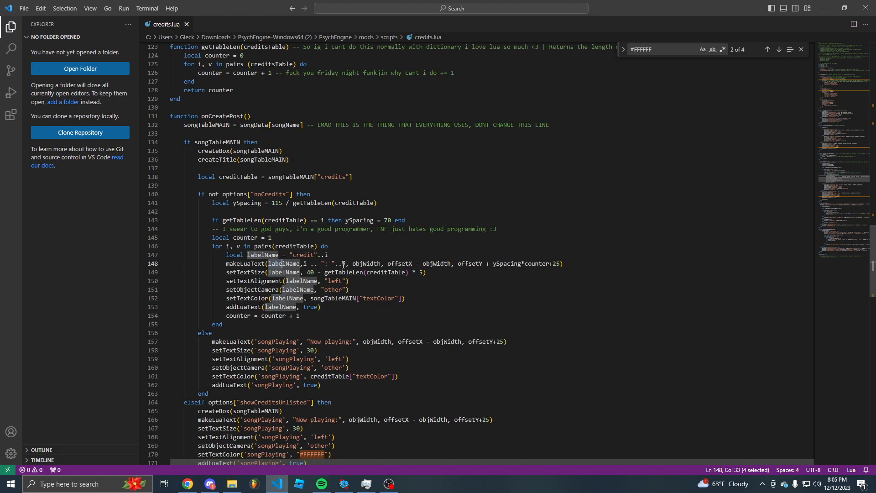
pyautogui.click(561, 263)
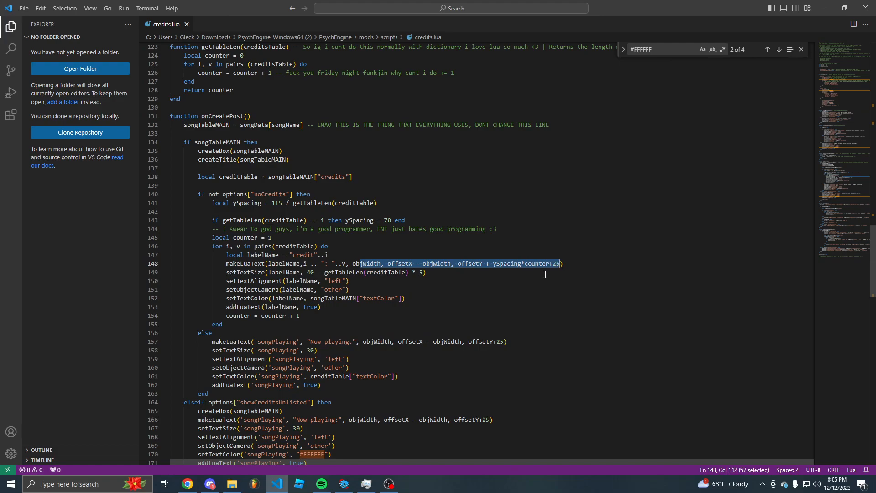
pyautogui.scroll(-3)
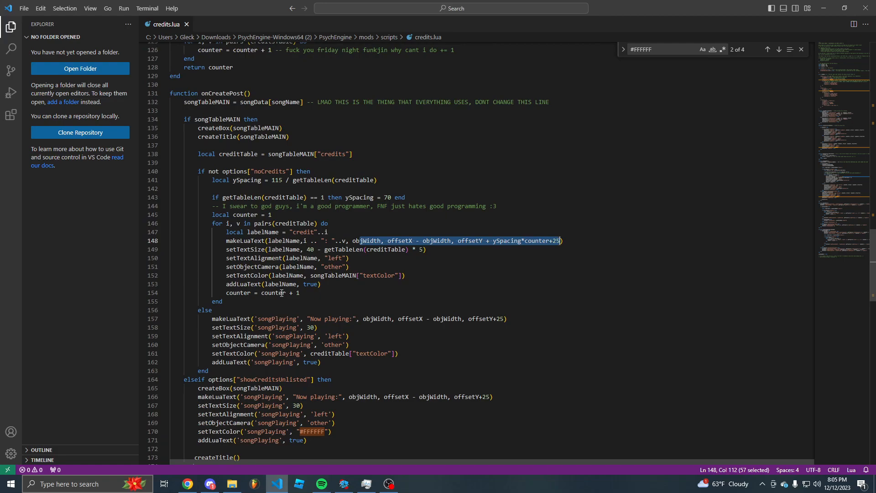
pyautogui.moveTo(306, 271)
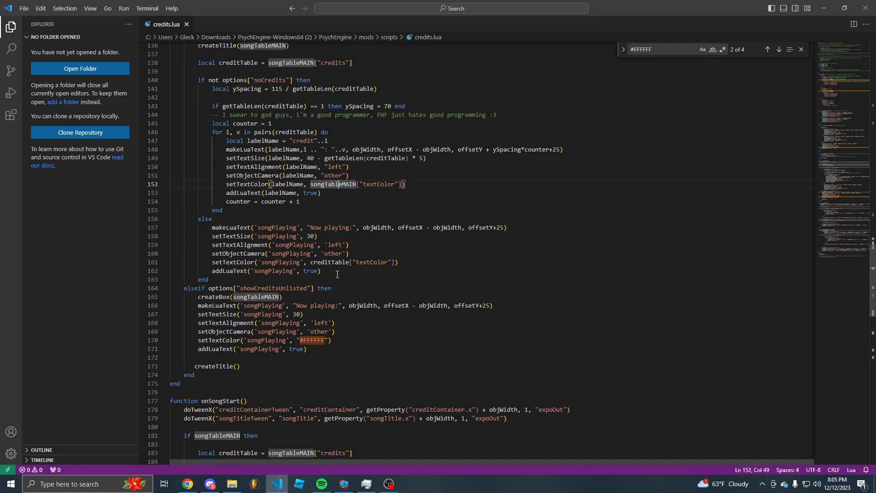
# Step: Inspect onSongStart's song title tween and the loop tweening each credit label
pyautogui.scroll(-3)
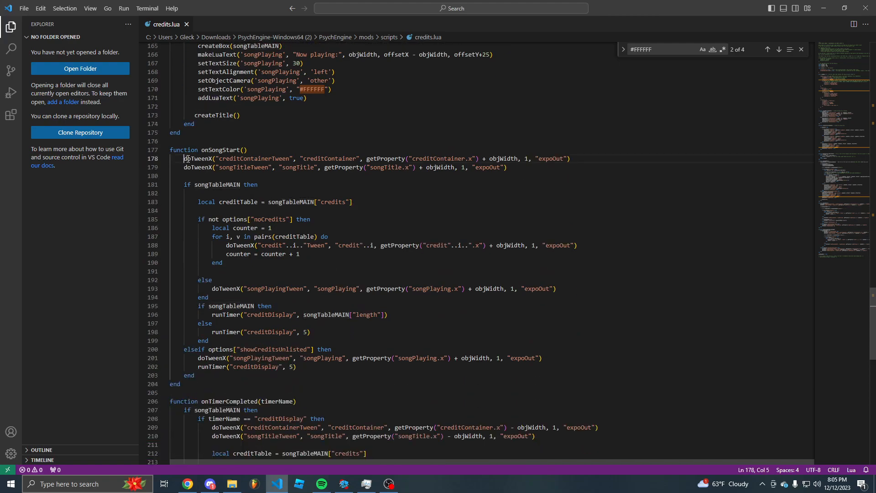
pyautogui.click(506, 168)
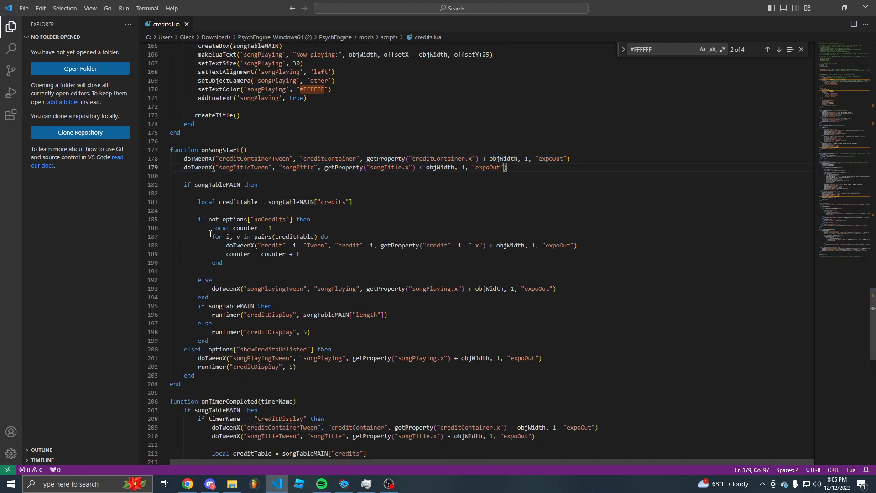
pyautogui.click(221, 262)
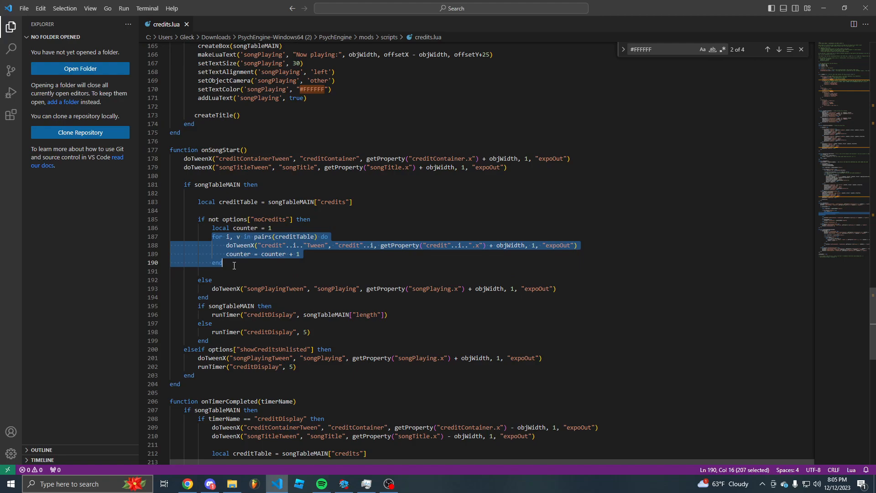
pyautogui.scroll(3)
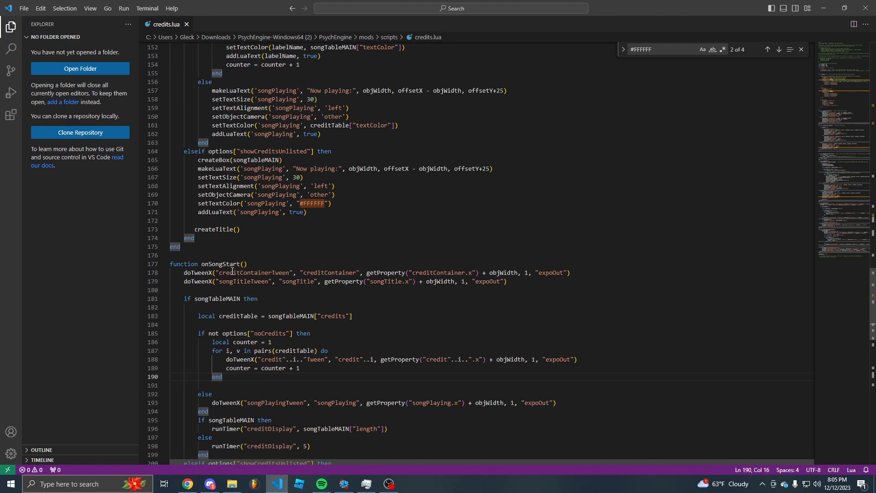
pyautogui.scroll(-3)
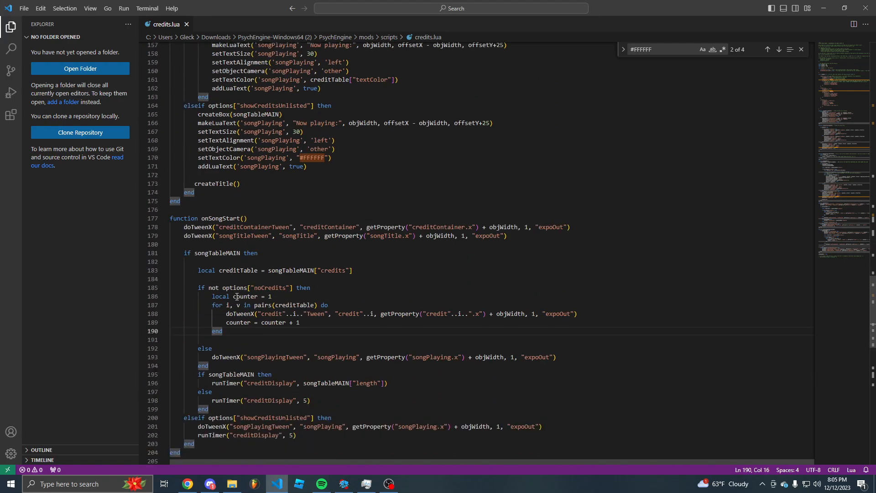
pyautogui.scroll(-3)
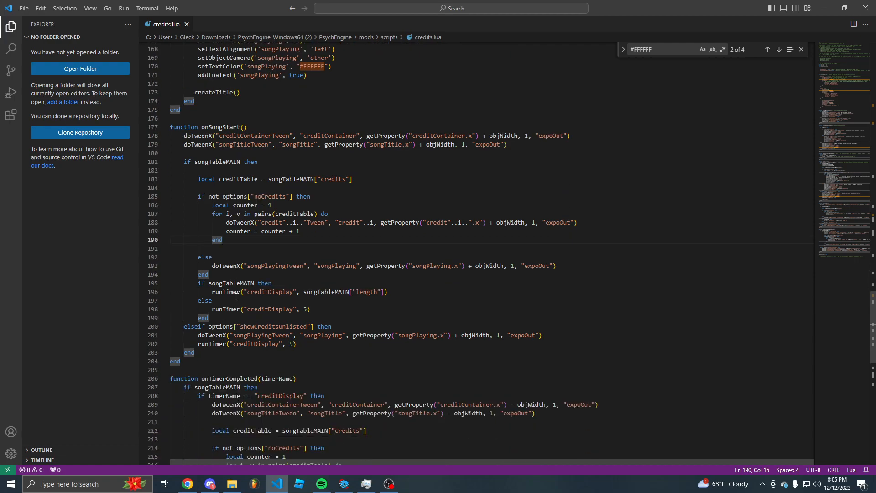
pyautogui.moveTo(229, 230)
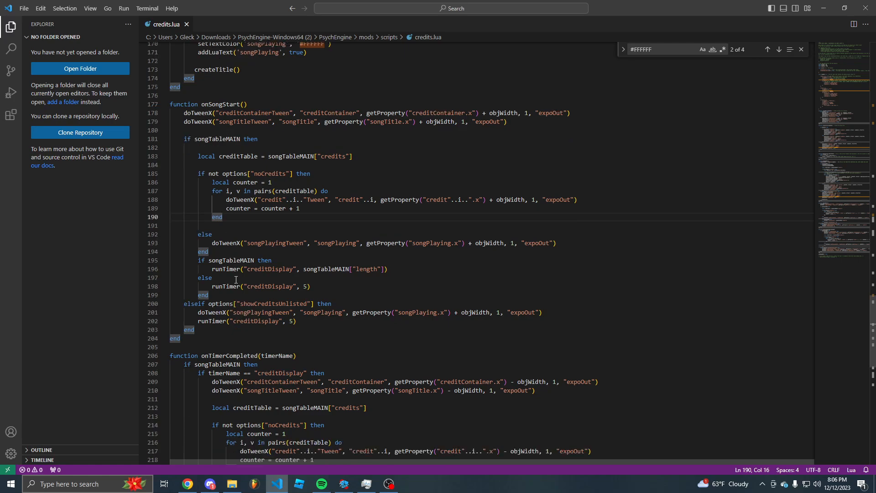
# Step: Check the song-length runTimer and five-second fallback timer, then scroll to onTimerCompleted
pyautogui.scroll(3)
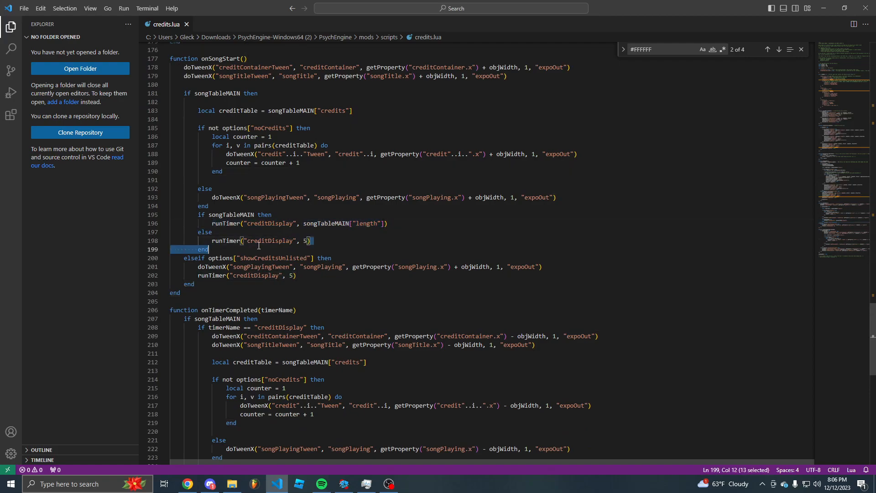
pyautogui.click(389, 233)
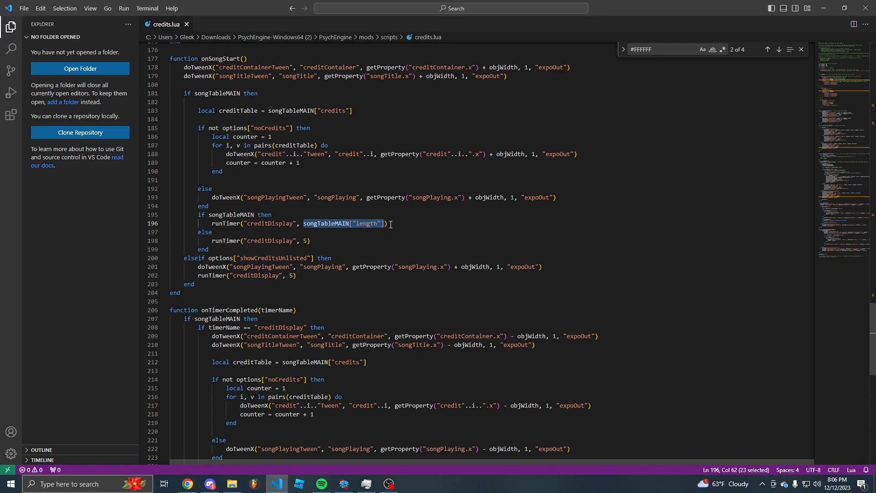
pyautogui.click(370, 224)
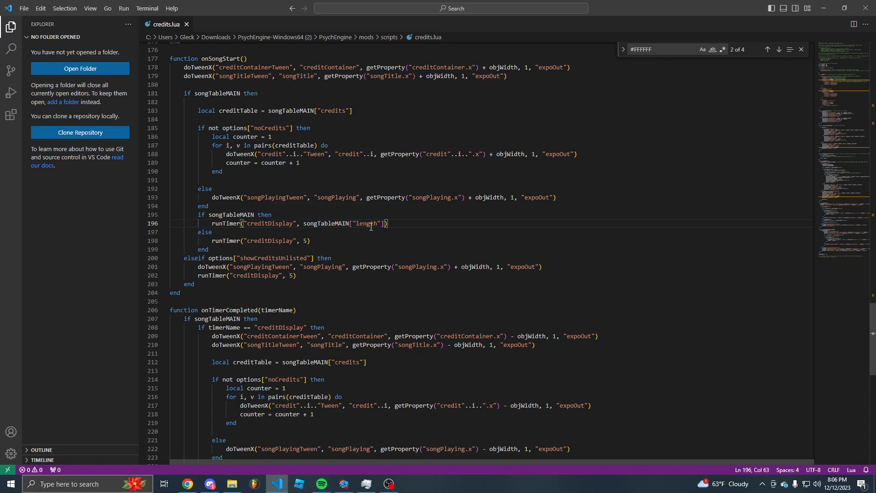
pyautogui.click(310, 240)
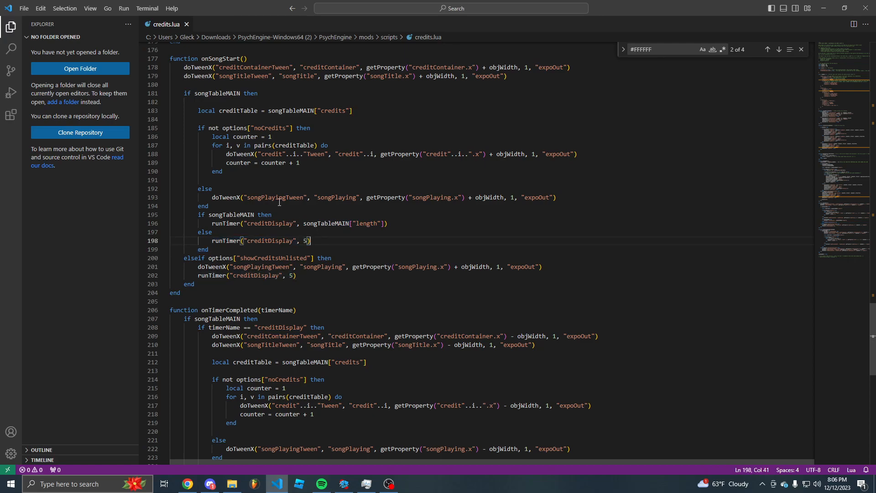
pyautogui.scroll(-3)
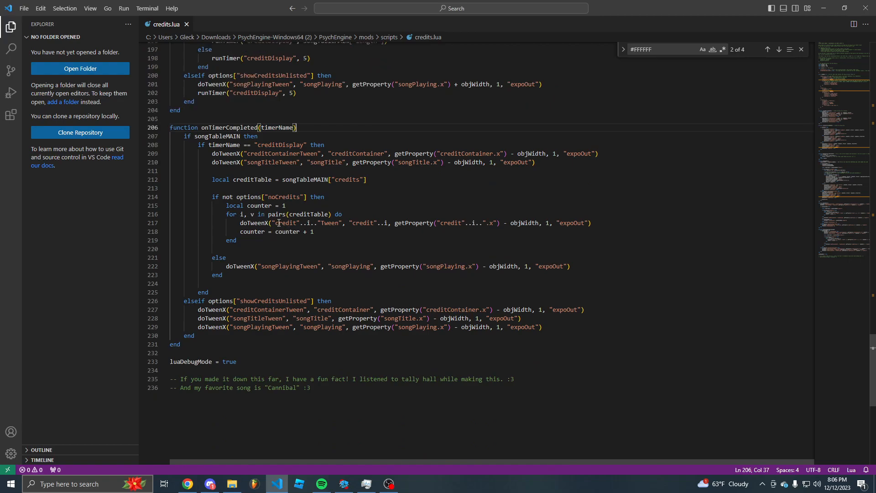
# Step: Scroll back to songData and select the Stress entry's key and songName line
pyautogui.scroll(3)
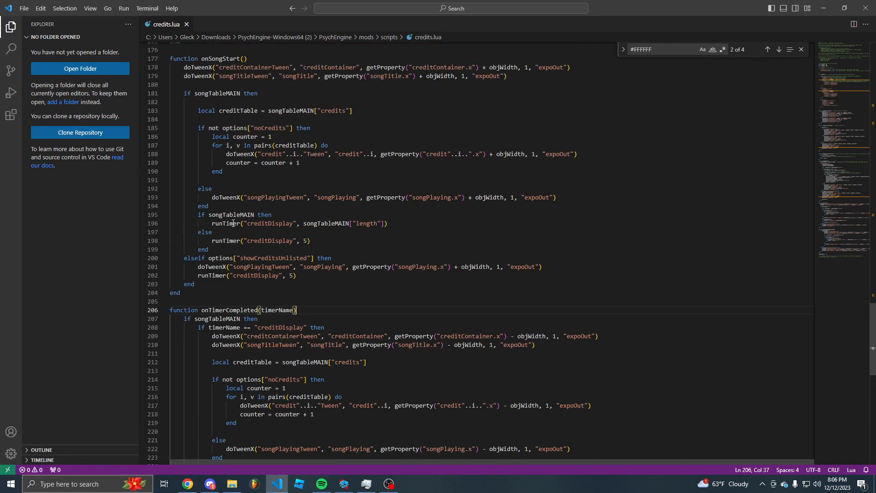
pyautogui.scroll(3)
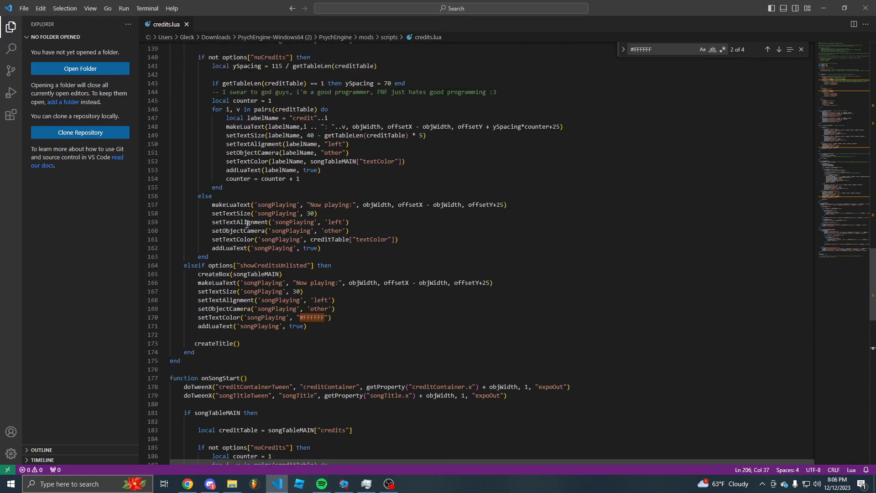
pyautogui.scroll(3)
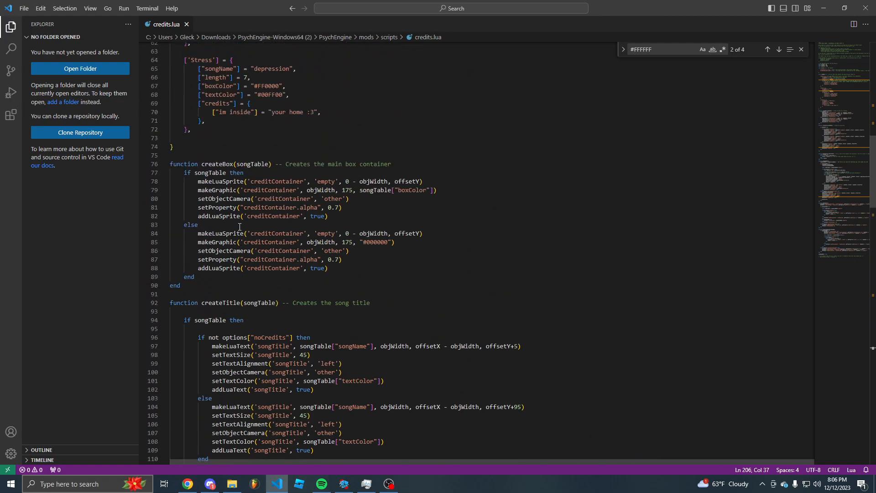
pyautogui.scroll(3)
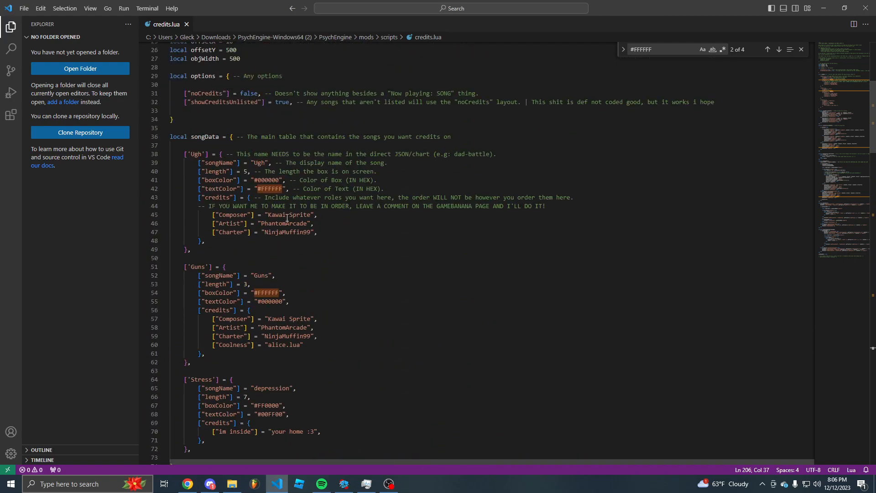
pyautogui.scroll(-3)
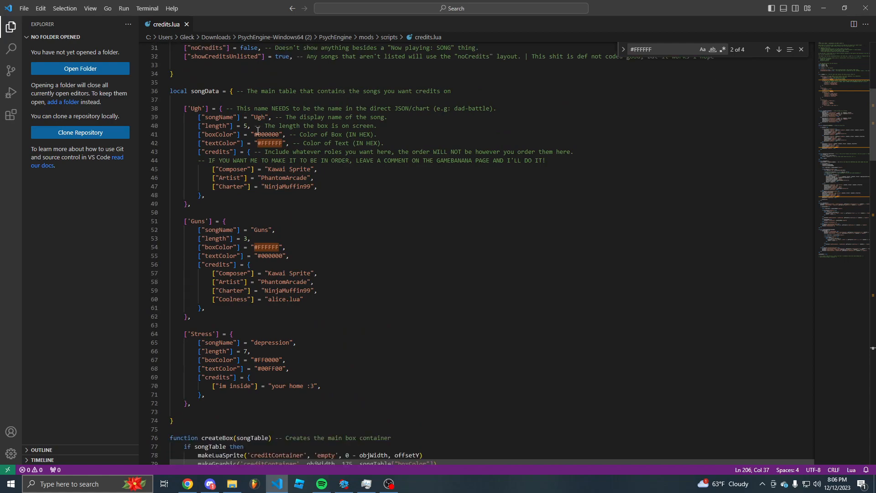
pyautogui.moveTo(234, 296)
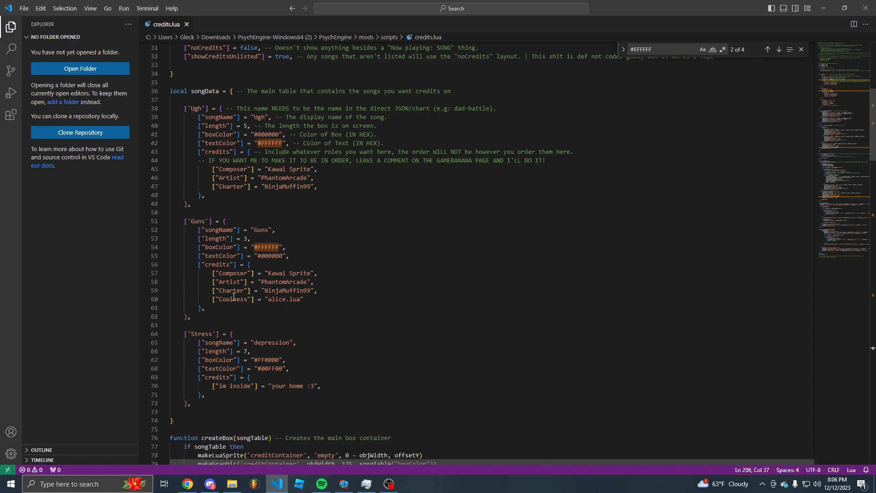
pyautogui.doubleClick(202, 334)
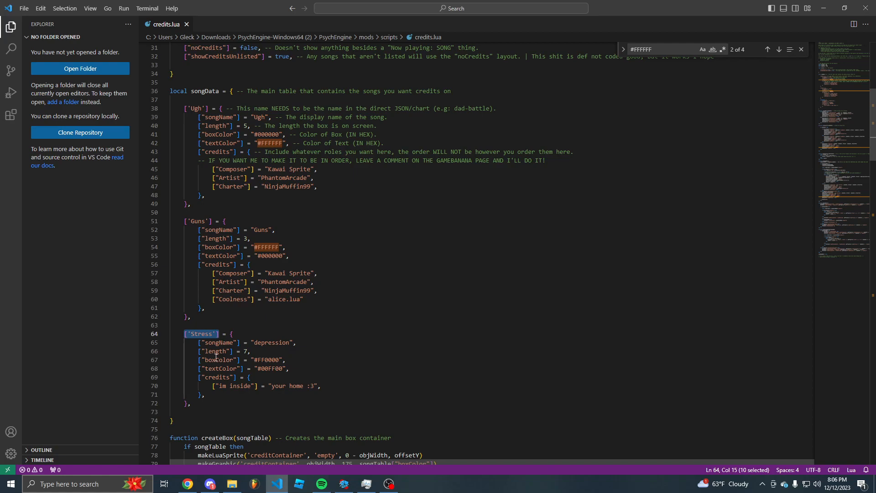
pyautogui.click(302, 342)
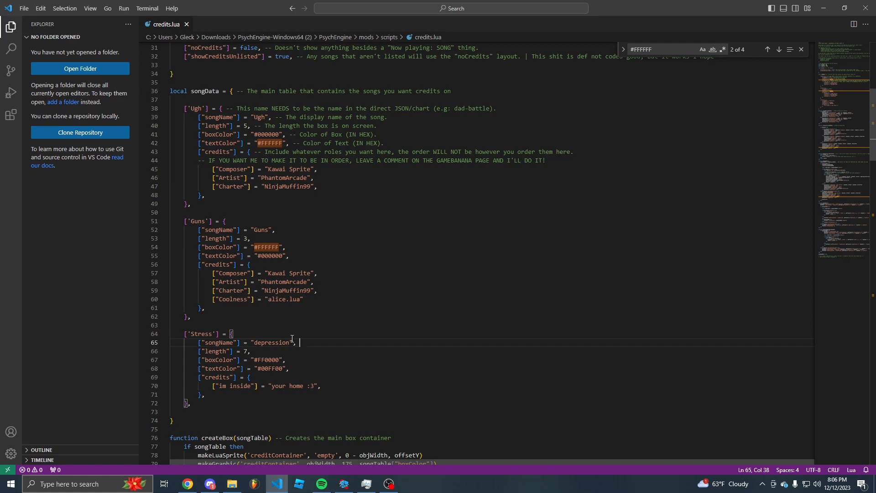
# Step: Scroll to the header comment and select the author's Twitter handle
pyautogui.scroll(3)
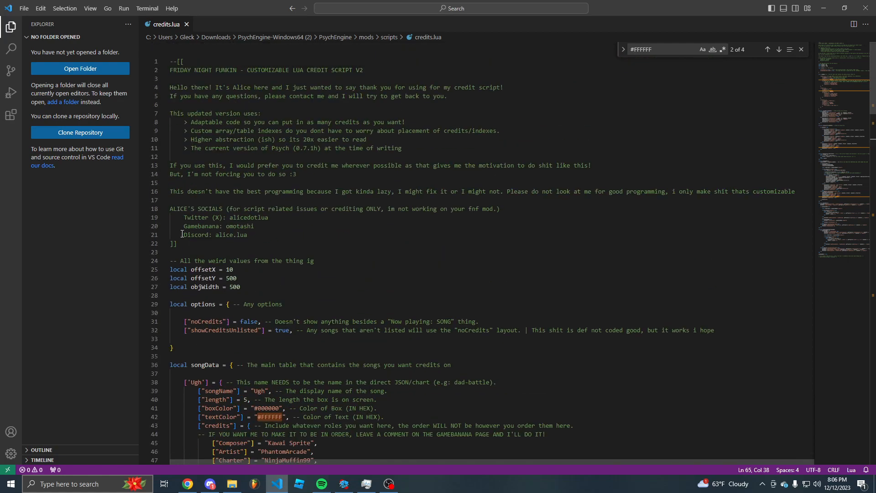
pyautogui.click(237, 217)
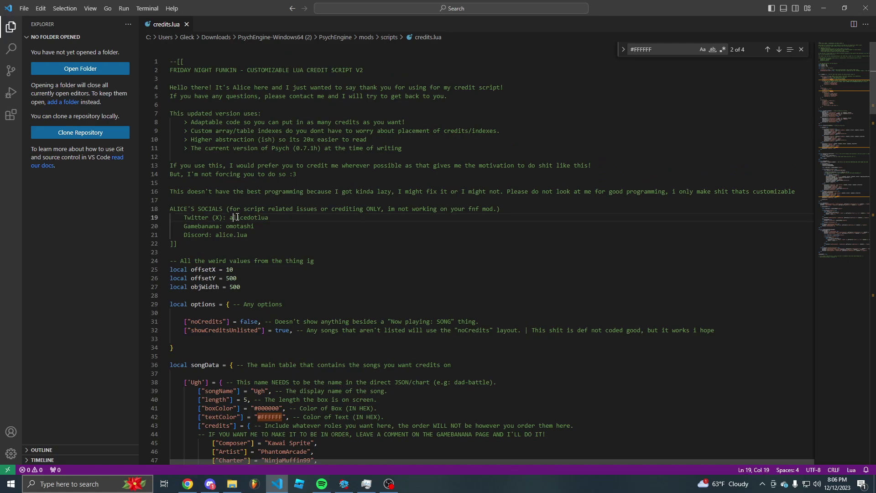
pyautogui.doubleClick(247, 217)
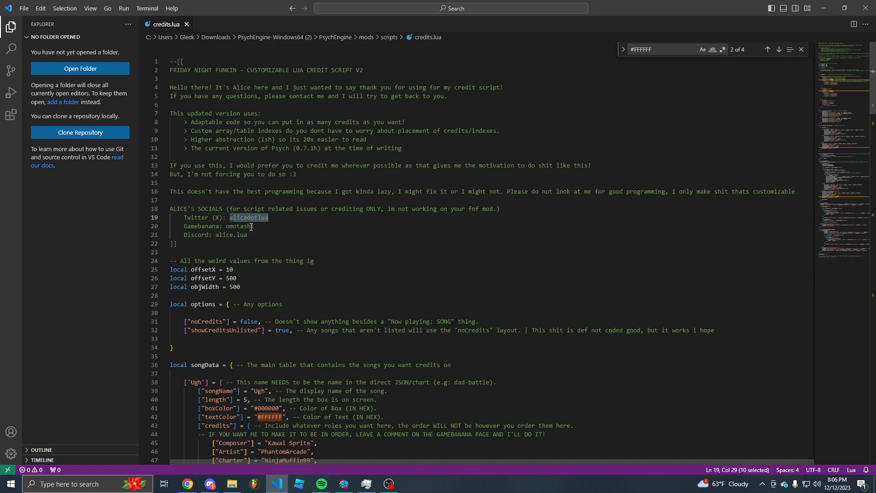